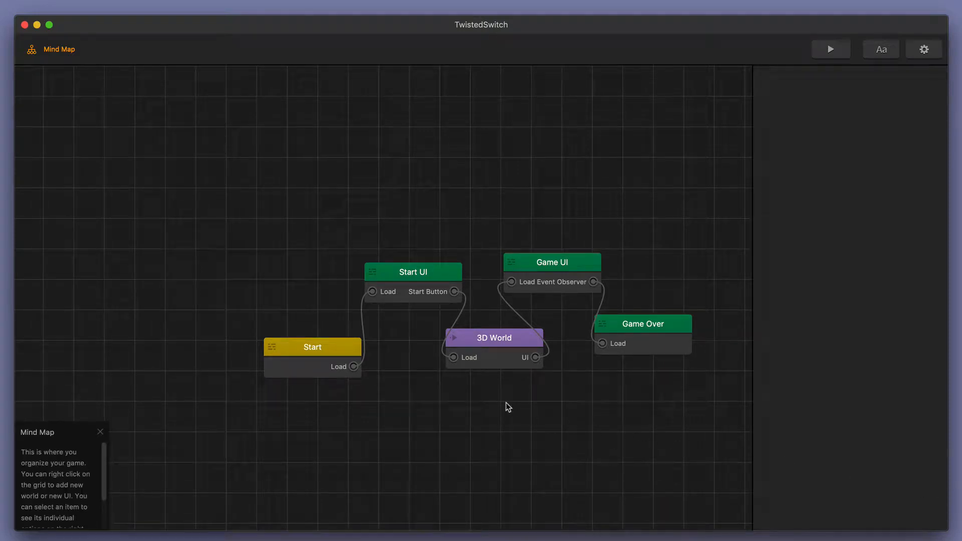
# Enter the 3D World node from the Mind Map to edit its scene.
pyautogui.click(494, 337)
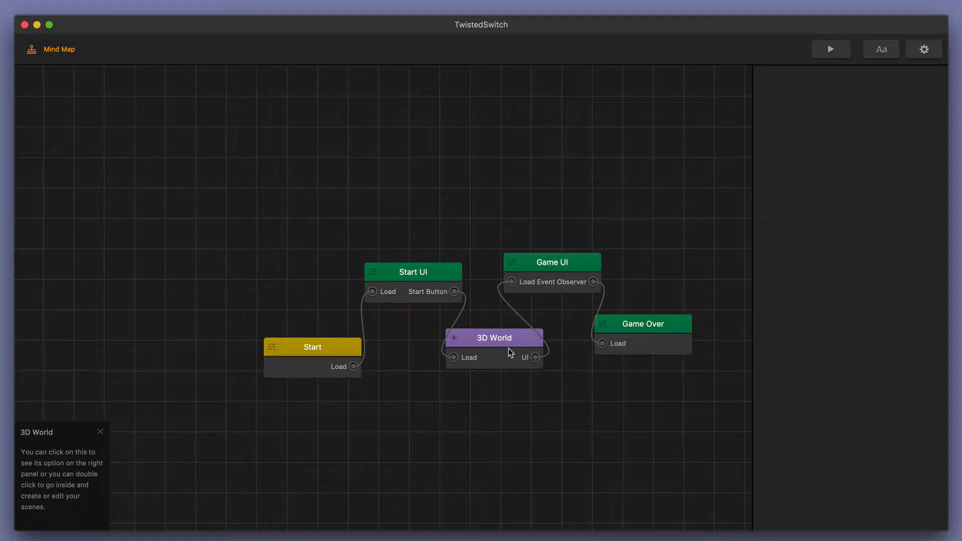
pyautogui.doubleClick(494, 337)
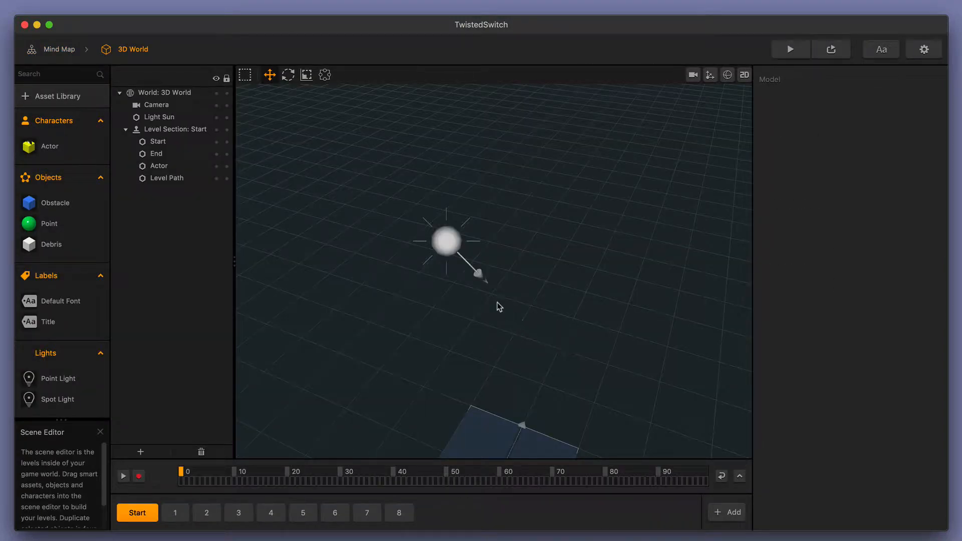
# Select the Light Sun in the hierarchy and switch to level section 6.
pyautogui.click(159, 117)
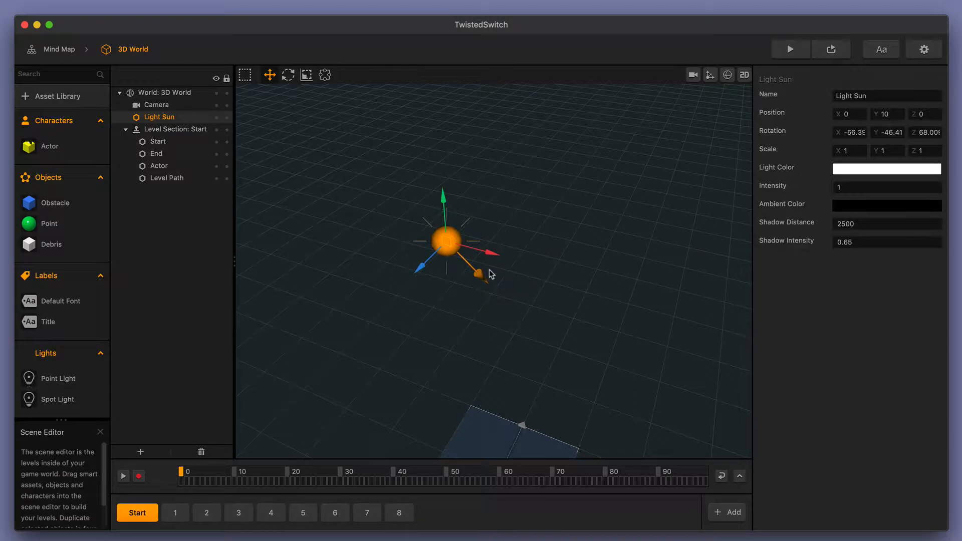
pyautogui.moveTo(457, 312)
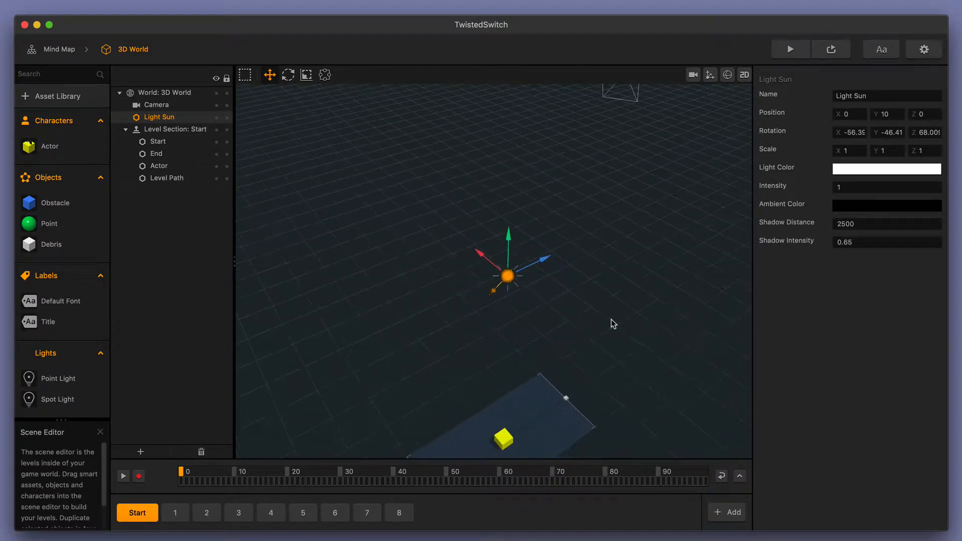
pyautogui.moveTo(612, 323); pyautogui.dragTo(491, 305)
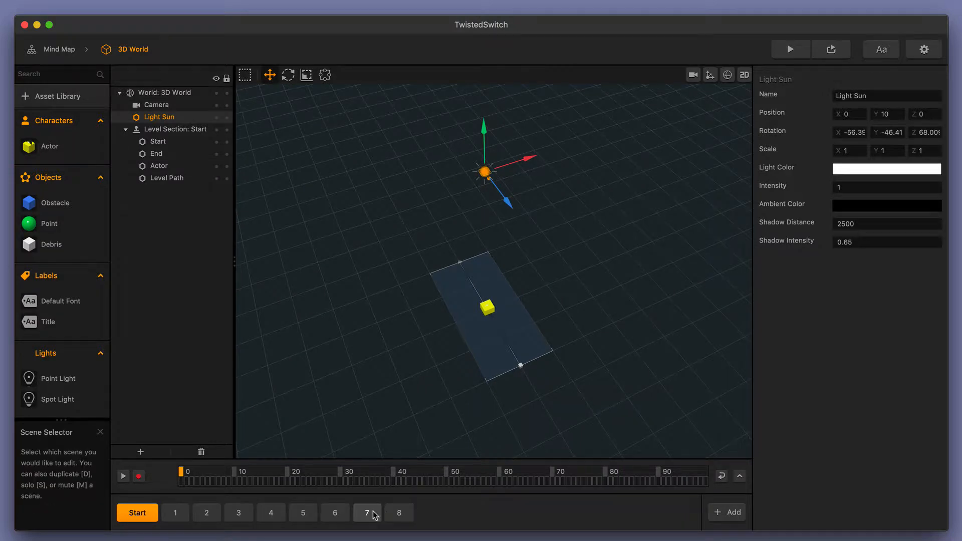
pyautogui.click(331, 513)
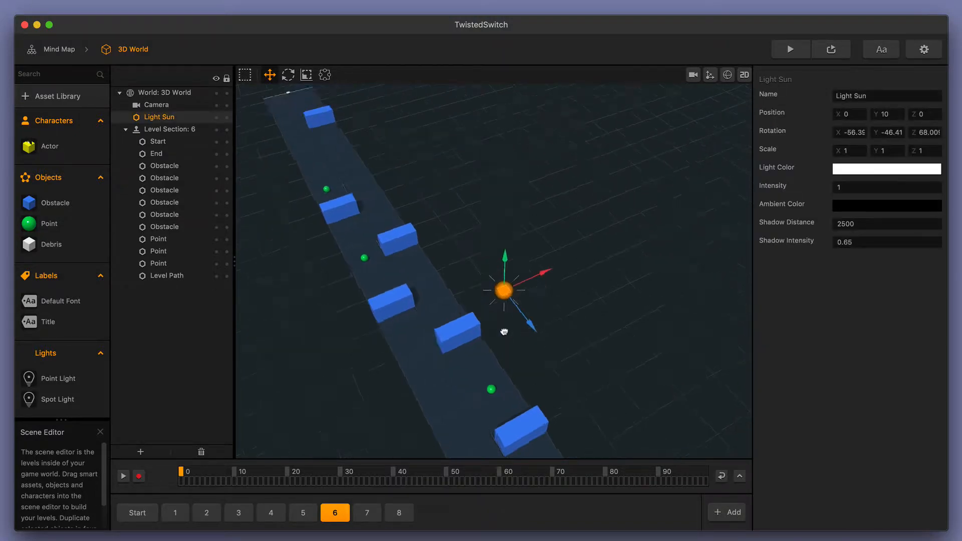
pyautogui.moveTo(503, 332); pyautogui.dragTo(554, 302)
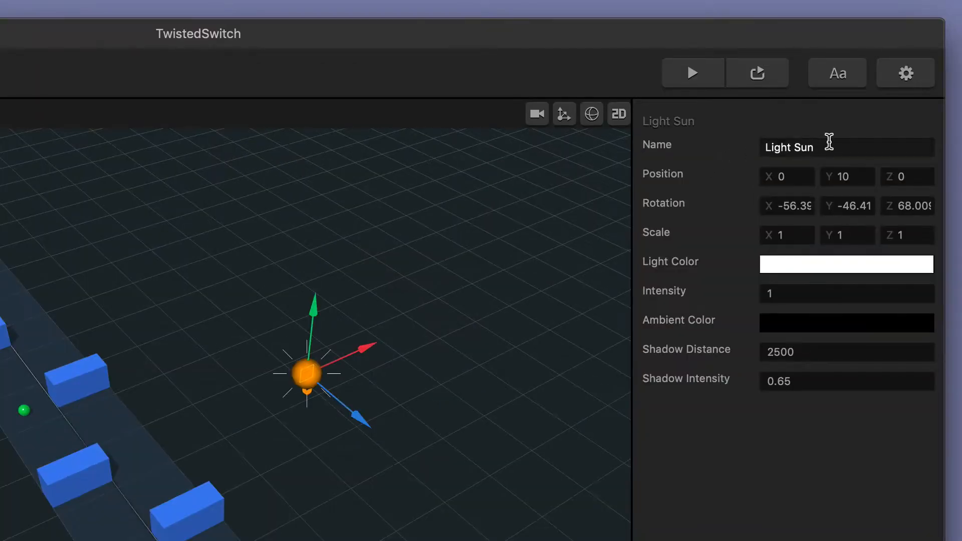
pyautogui.moveTo(748, 124)
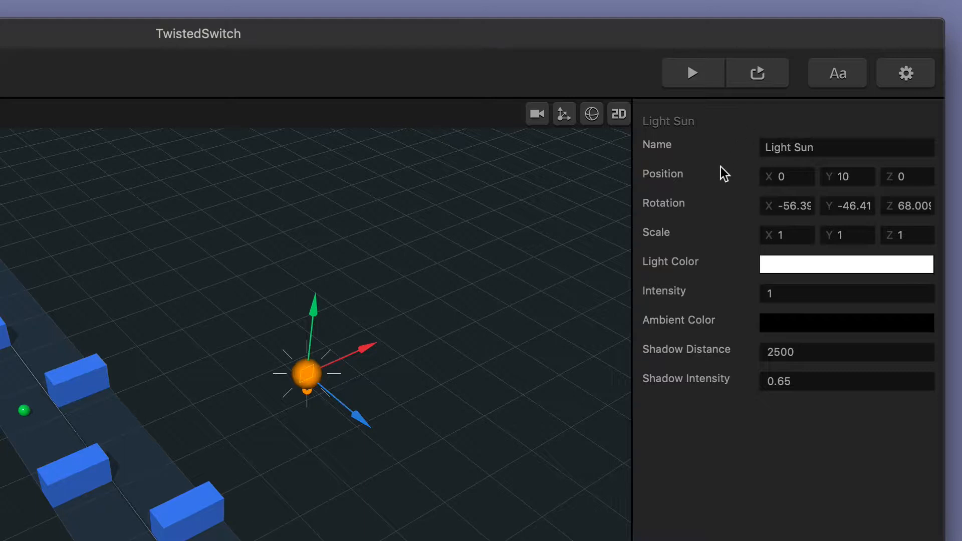
pyautogui.moveTo(713, 226)
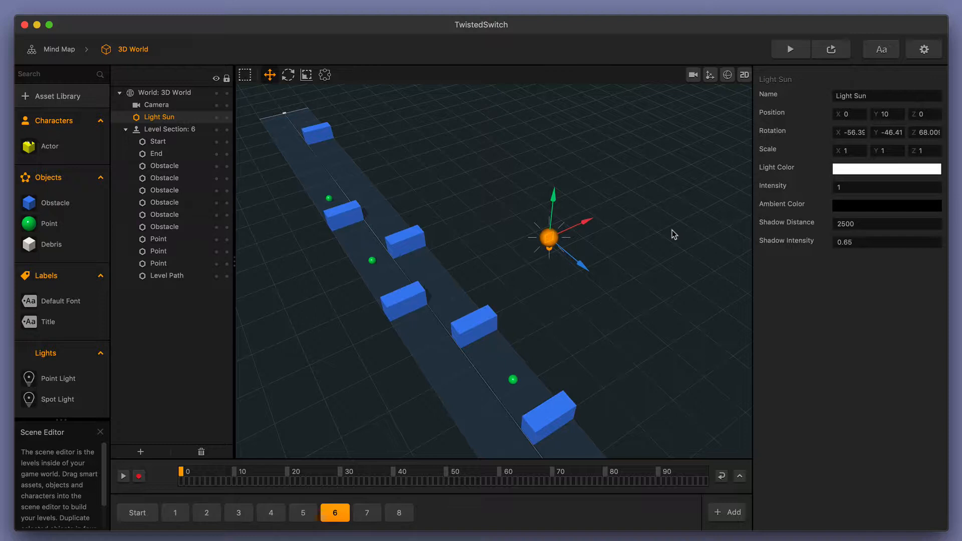
pyautogui.moveTo(648, 266)
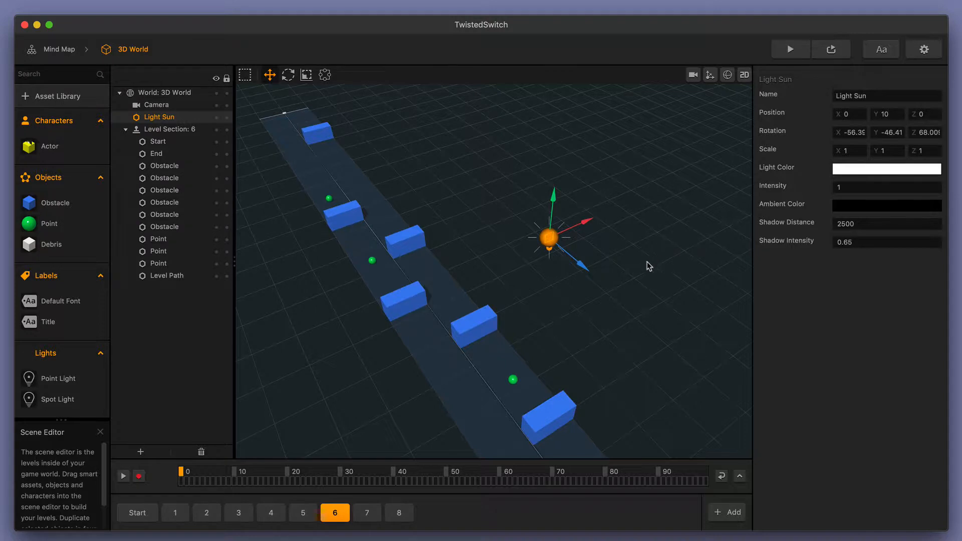
pyautogui.moveTo(617, 270)
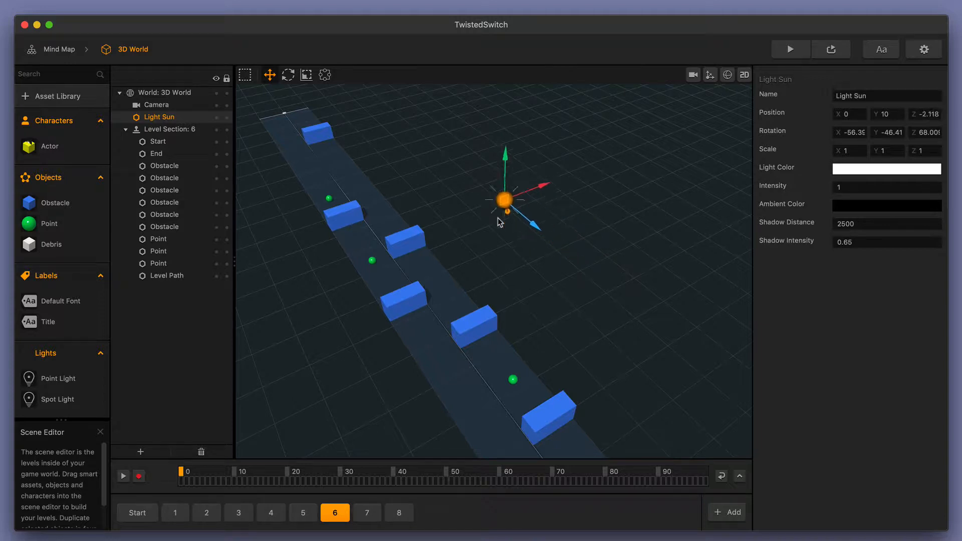
# Slide the Light Sun along the path and back near its start, Z about -0.072.
pyautogui.moveTo(504, 199); pyautogui.dragTo(427, 134)
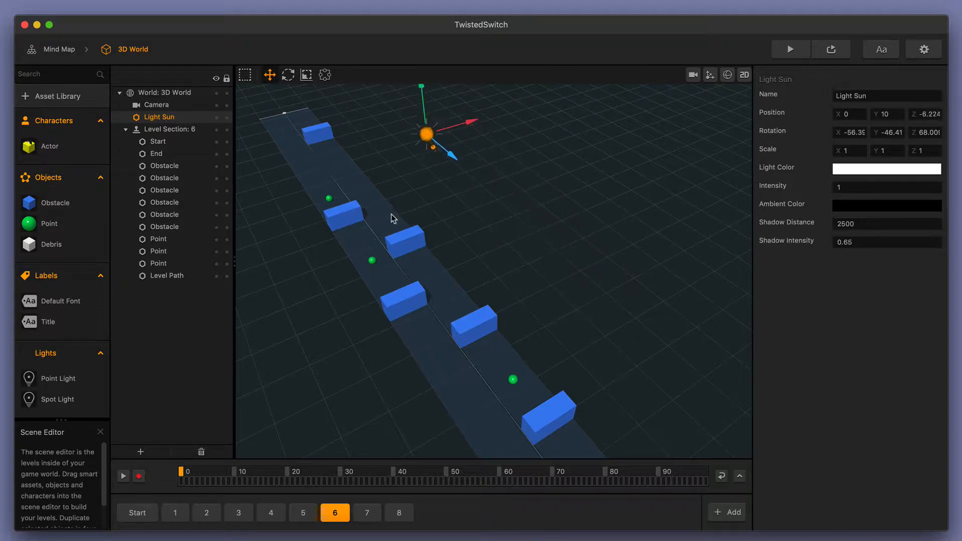
pyautogui.moveTo(427, 134); pyautogui.dragTo(546, 234)
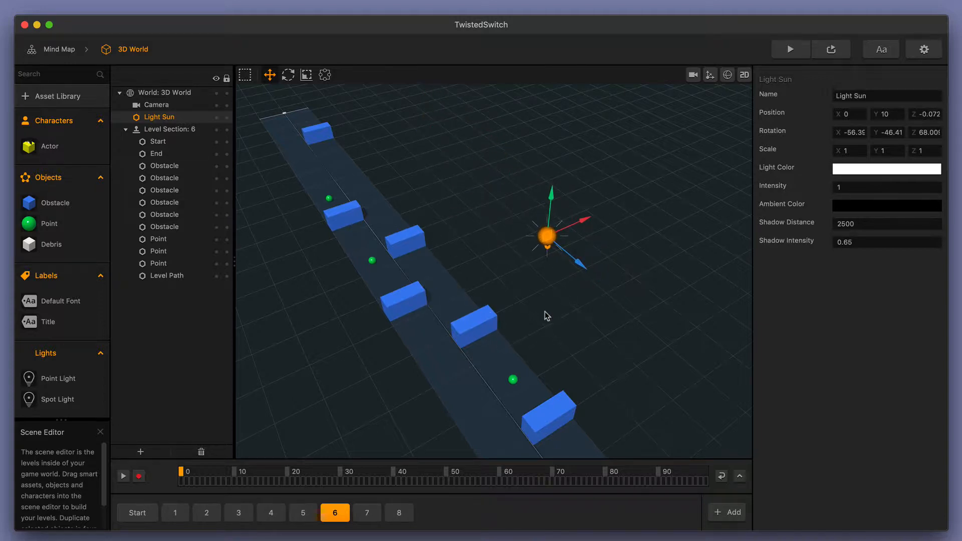
pyautogui.moveTo(546, 315); pyautogui.dragTo(528, 381)
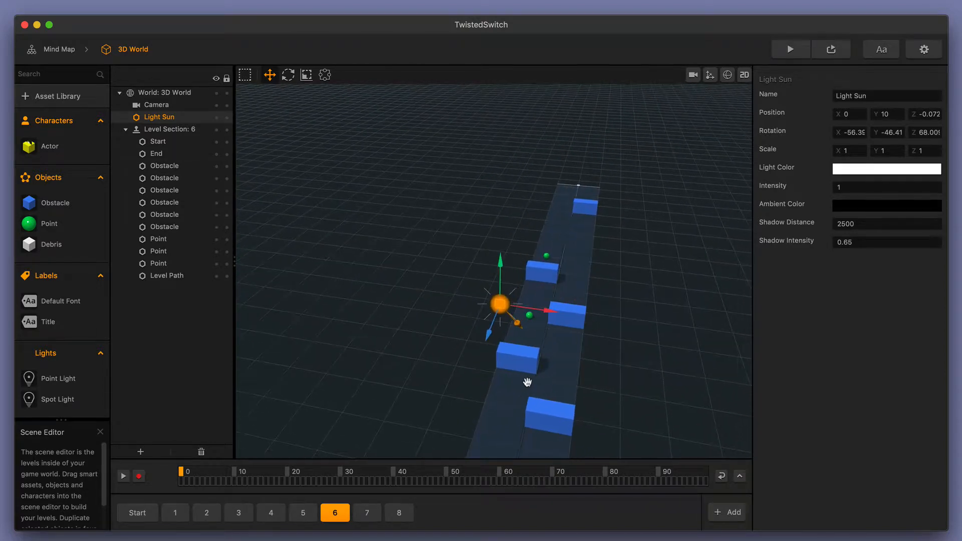
pyautogui.moveTo(526, 382); pyautogui.dragTo(552, 343)
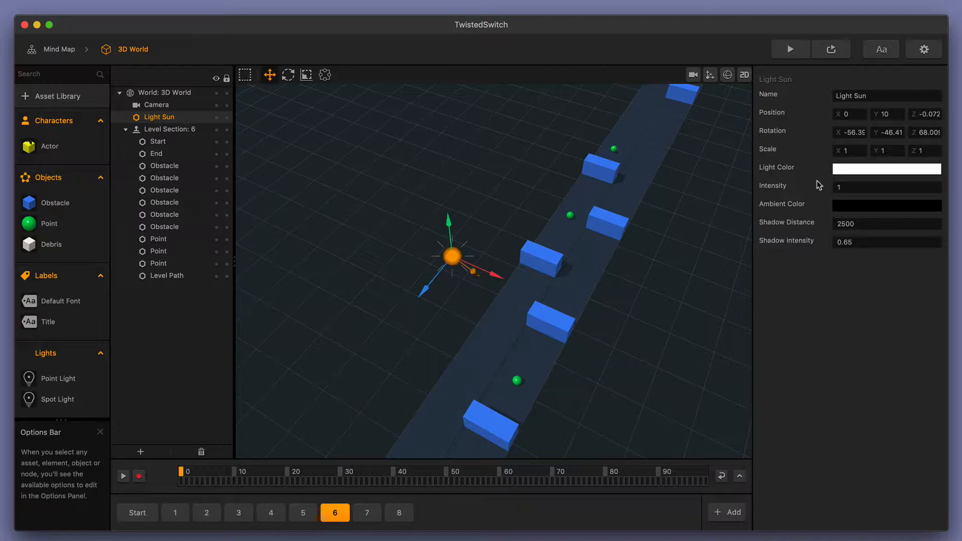
pyautogui.click(851, 132)
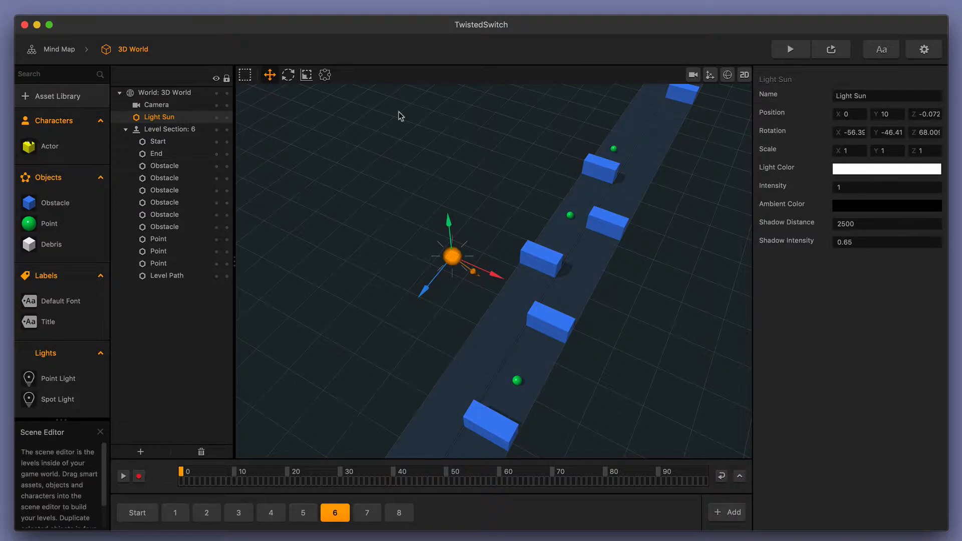
pyautogui.click(306, 74)
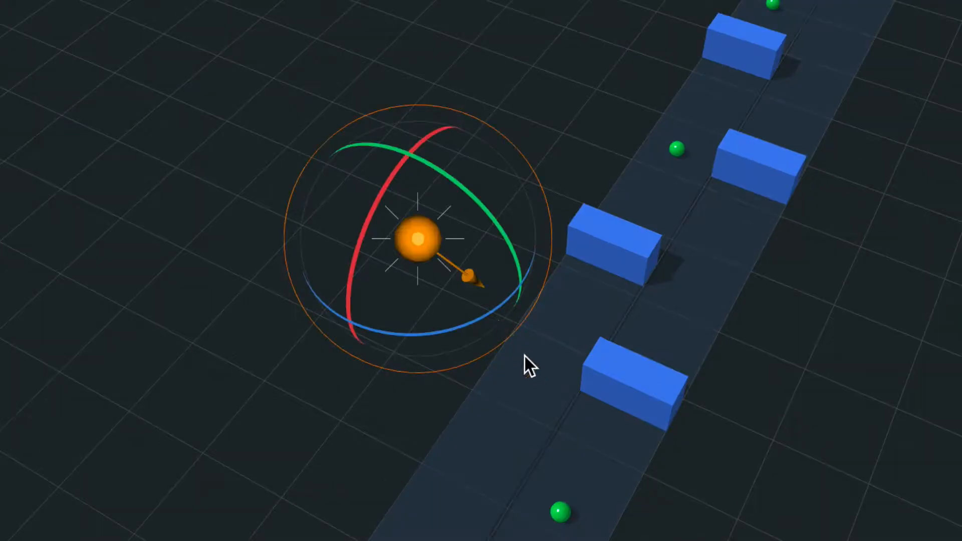
pyautogui.moveTo(666, 287)
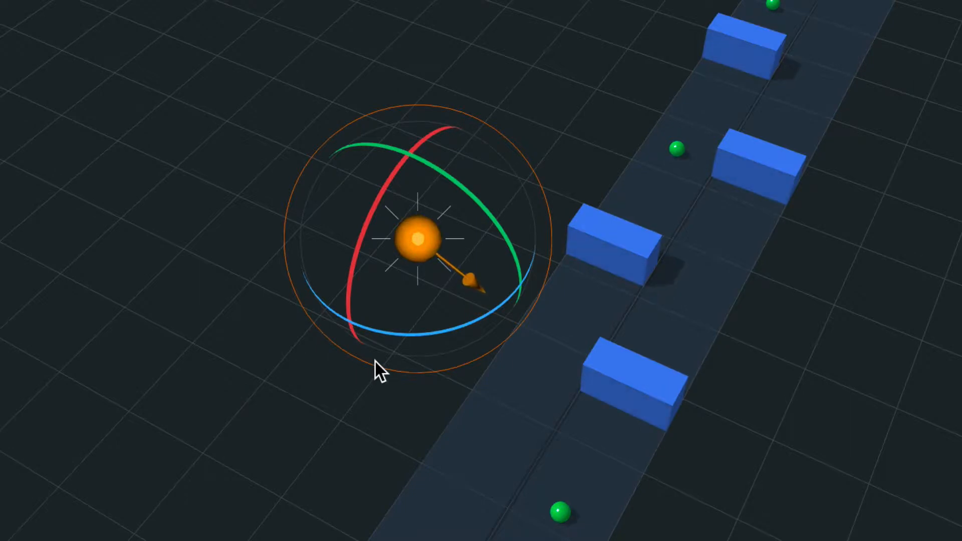
pyautogui.moveTo(608, 369)
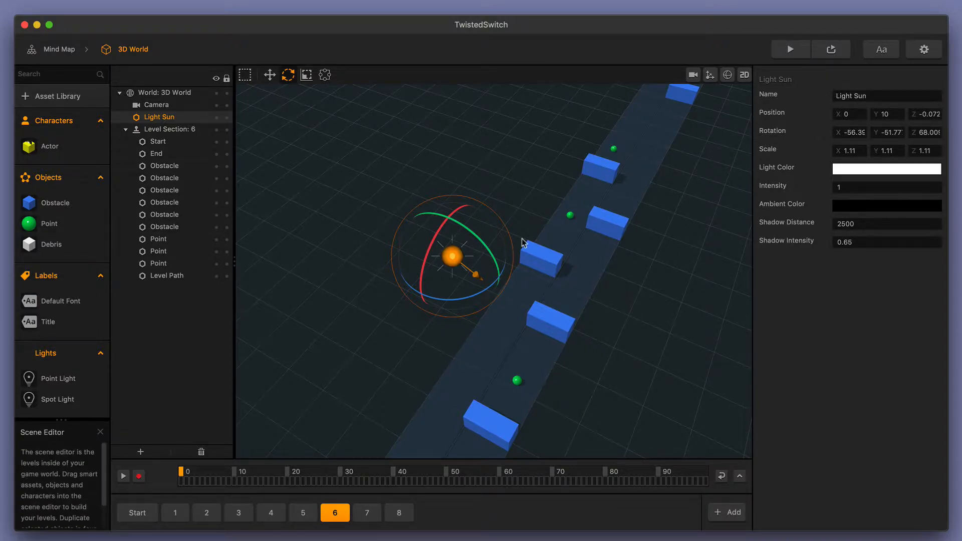
# Orbit the view down the path and back to review the rotated, scaled sun light.
pyautogui.moveTo(521, 243); pyautogui.dragTo(586, 298)
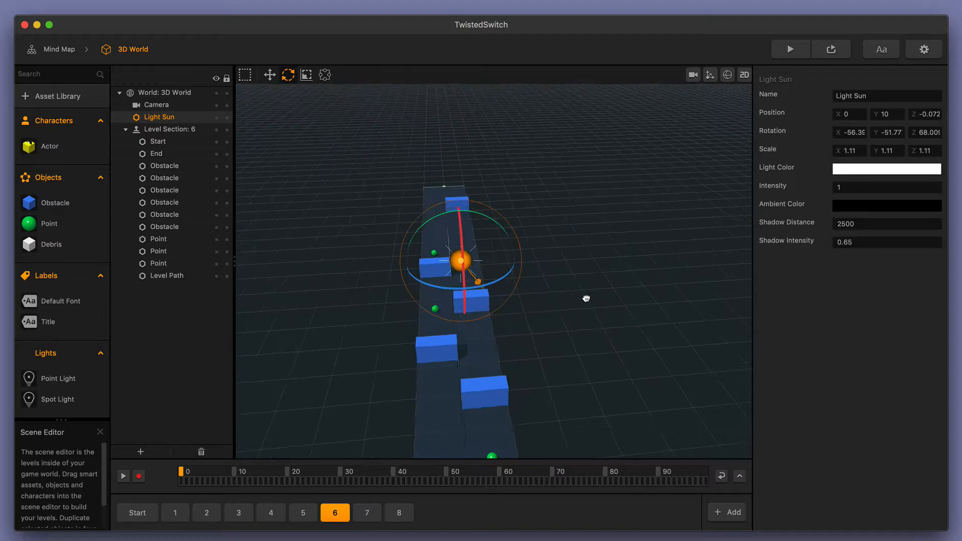
pyautogui.moveTo(586, 298); pyautogui.dragTo(622, 330)
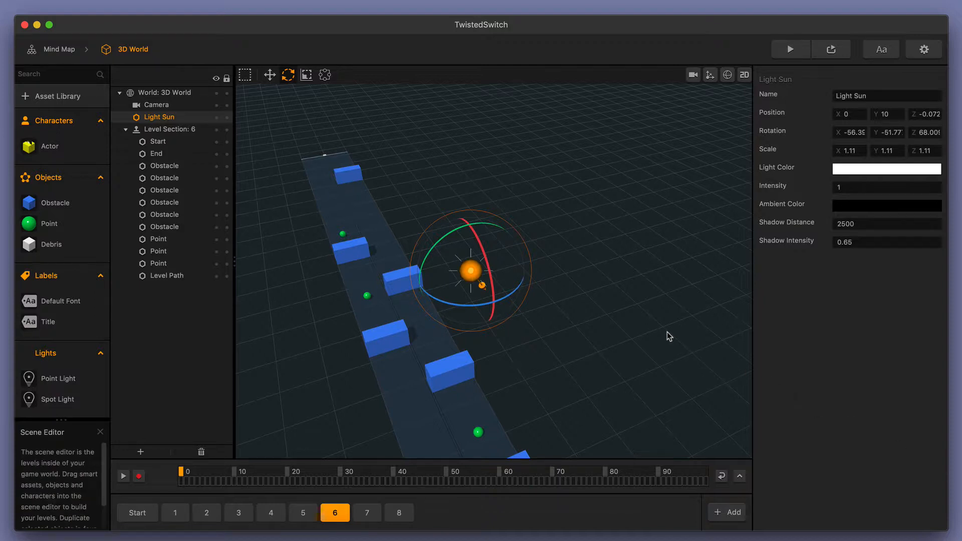
pyautogui.moveTo(701, 289)
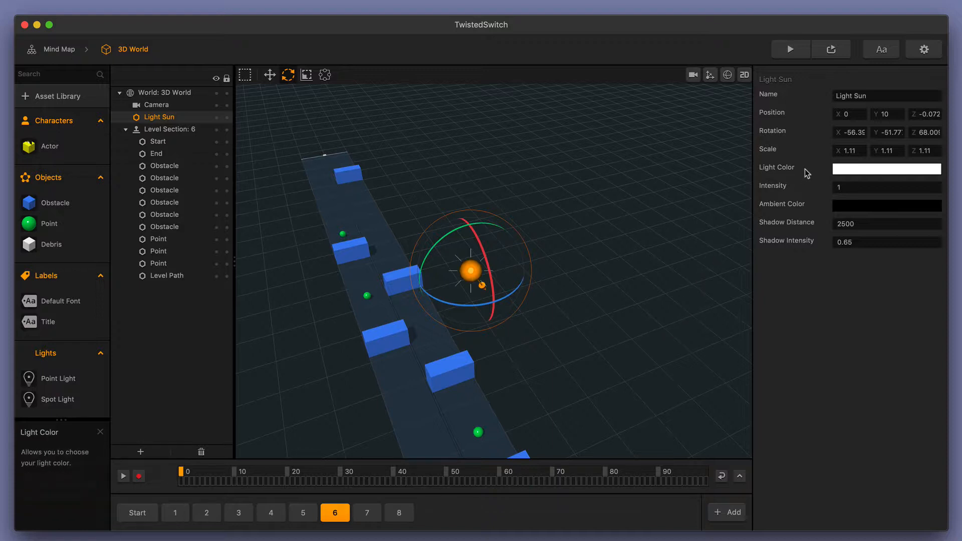
pyautogui.moveTo(861, 168)
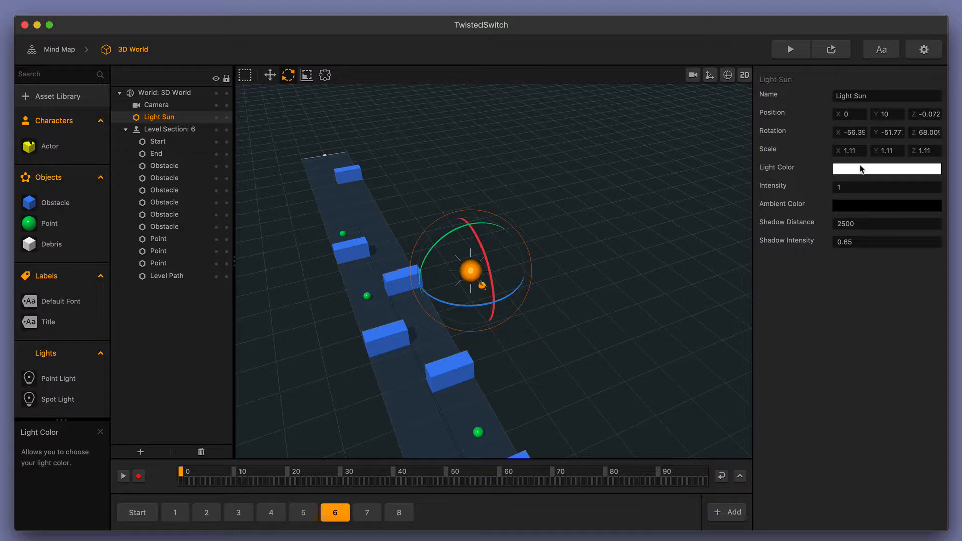
# Try red, green and orange light colours on the Light Sun's colour wheel.
pyautogui.click(885, 168)
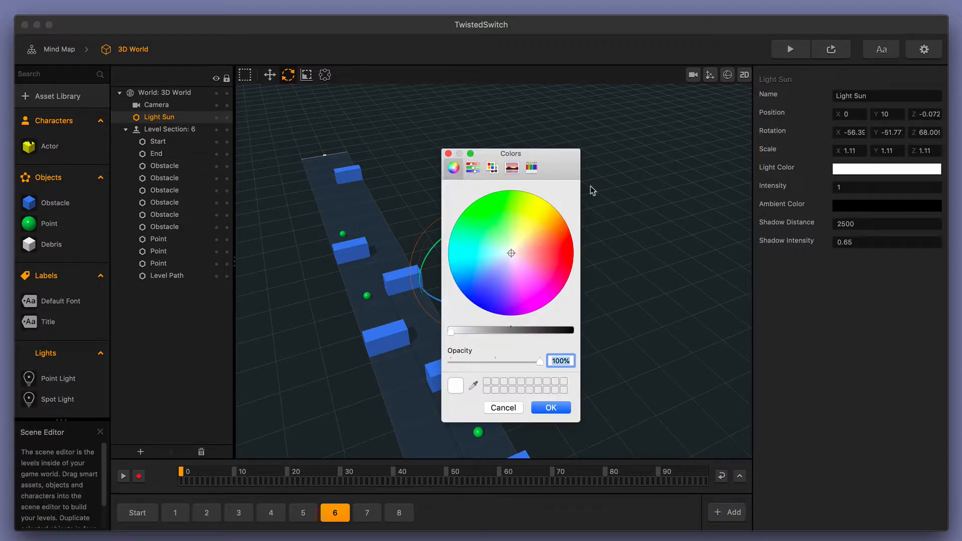
pyautogui.moveTo(510, 153); pyautogui.dragTo(645, 133)
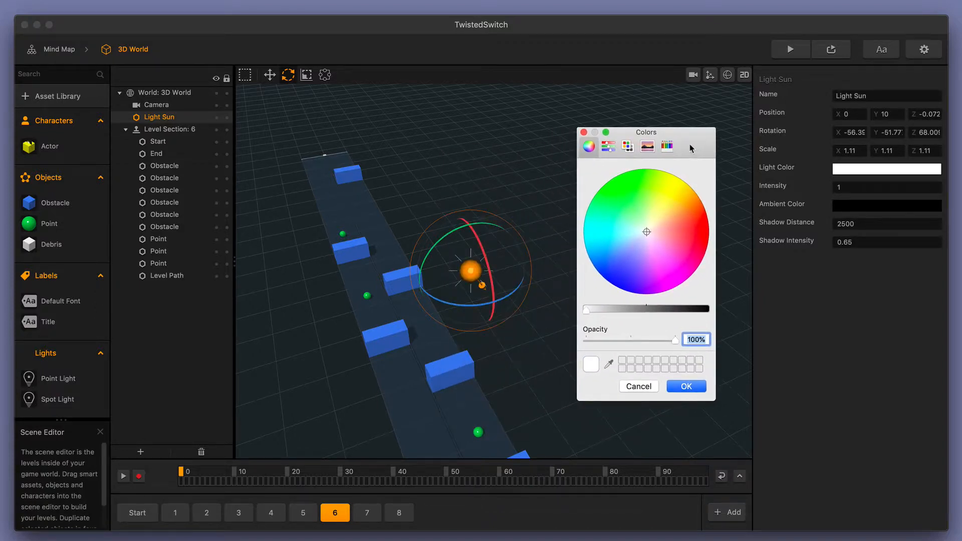
pyautogui.moveTo(639, 260)
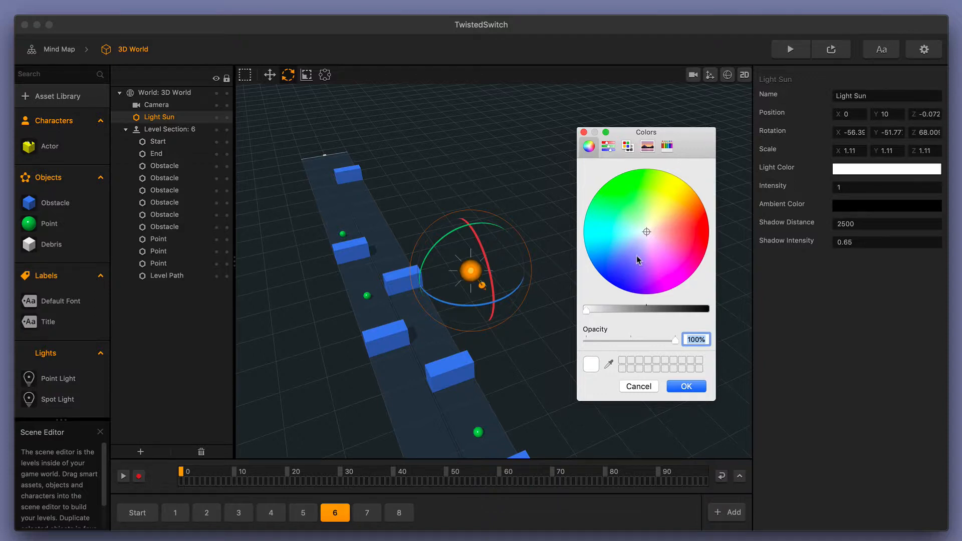
pyautogui.click(702, 246)
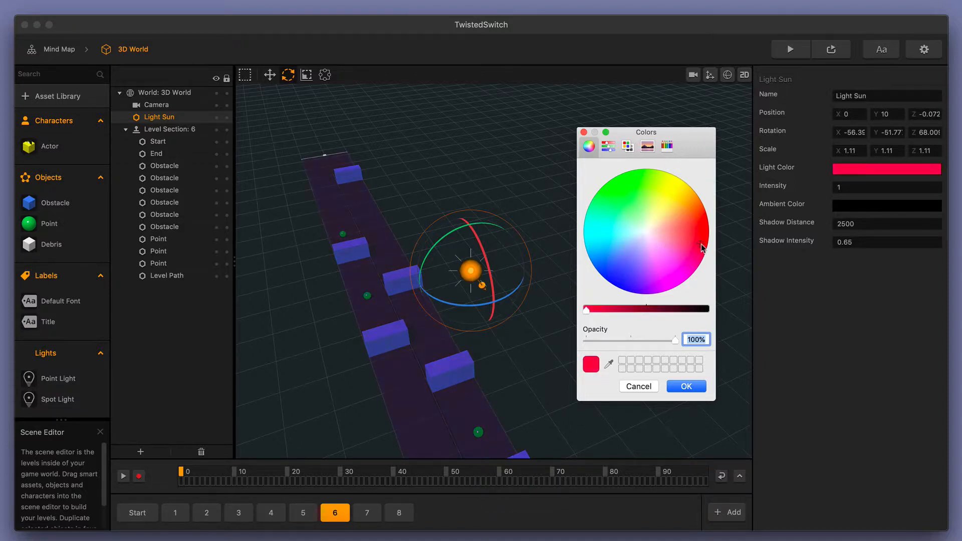
pyautogui.click(652, 196)
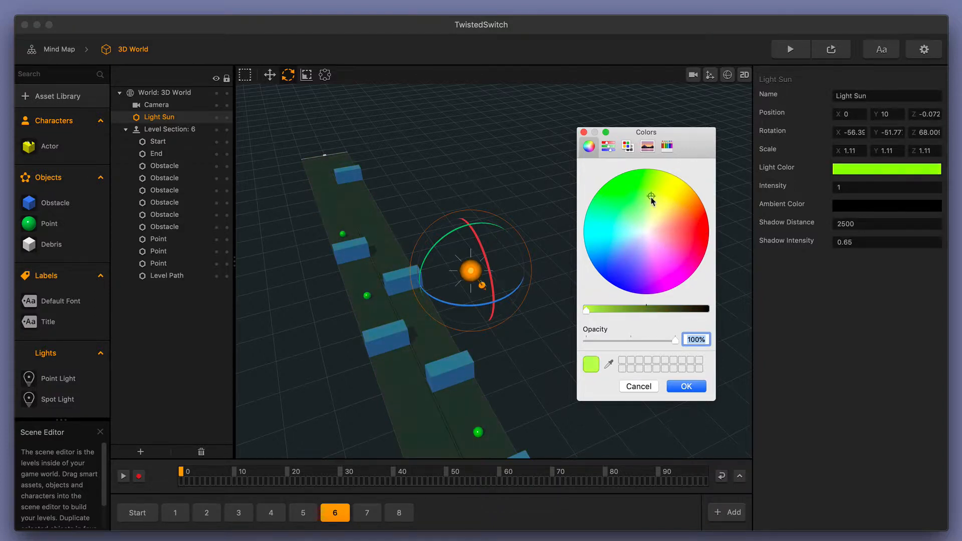
pyautogui.click(679, 205)
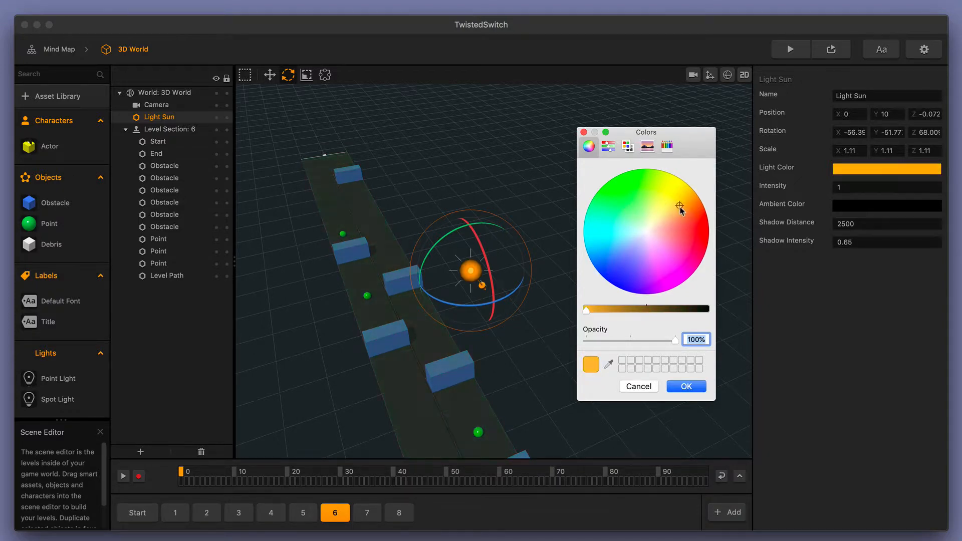
pyautogui.click(684, 228)
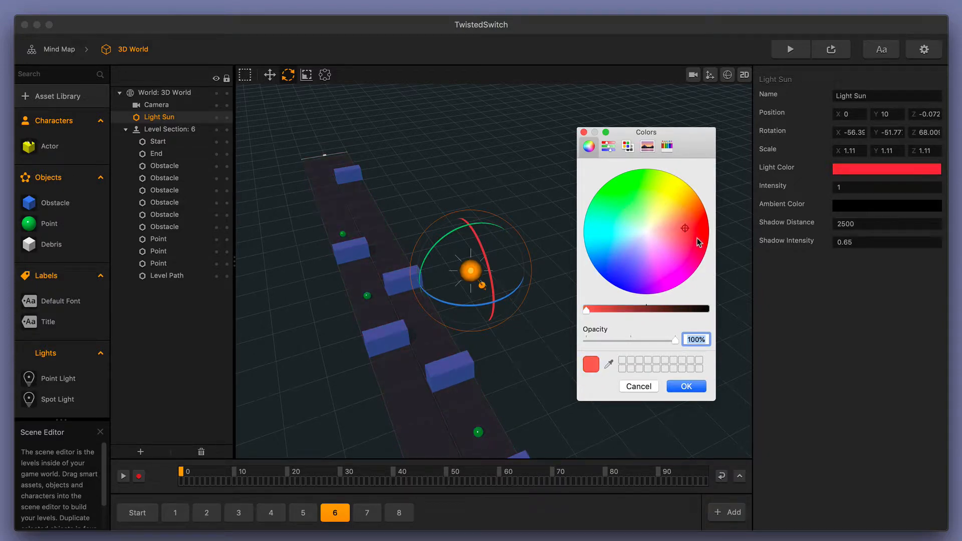
pyautogui.moveTo(645, 213)
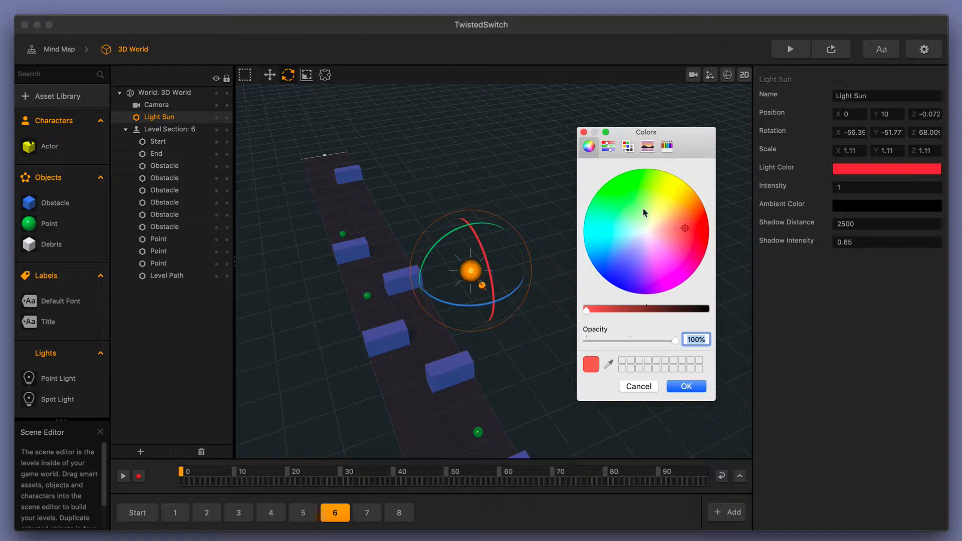
# Settle on a pink light colour and close the Colors window.
pyautogui.click(665, 267)
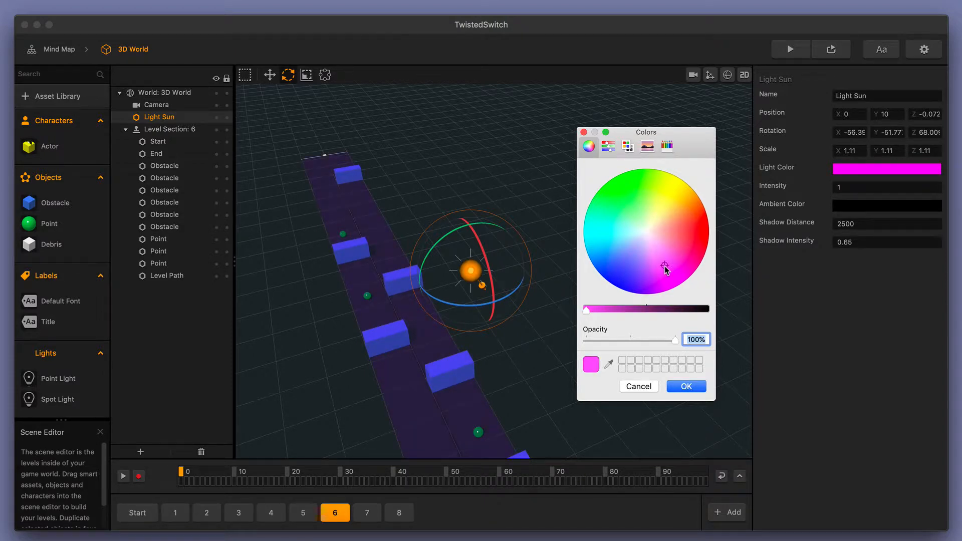
pyautogui.moveTo(691, 270)
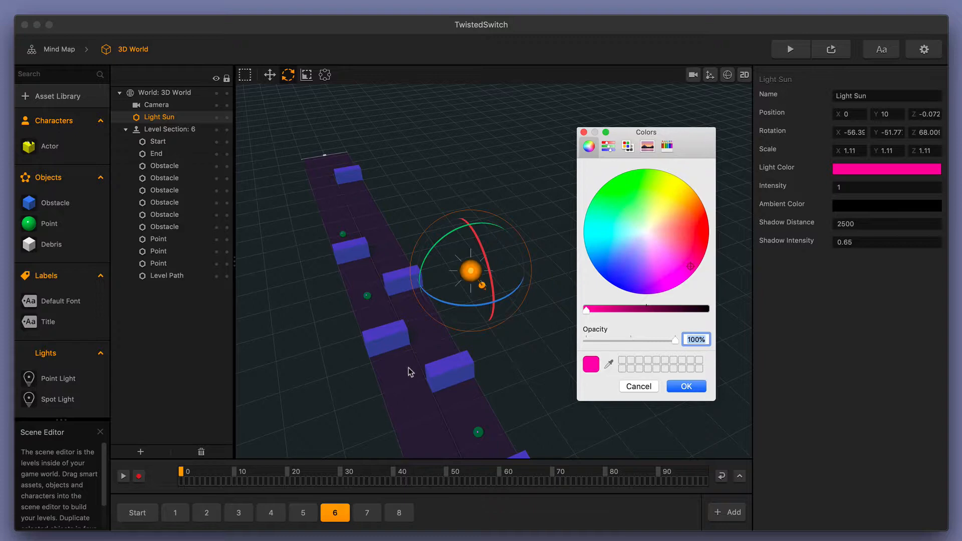
pyautogui.moveTo(387, 342)
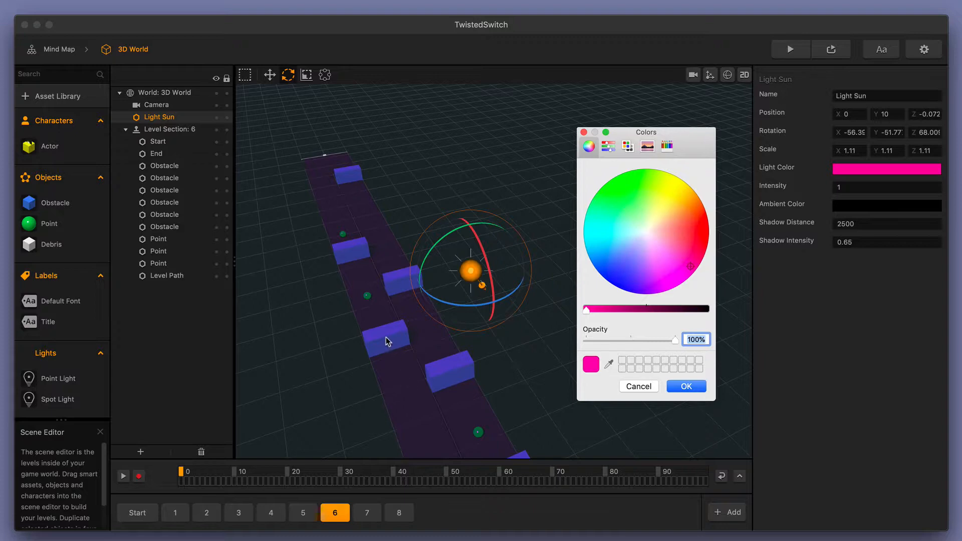
pyautogui.click(686, 386)
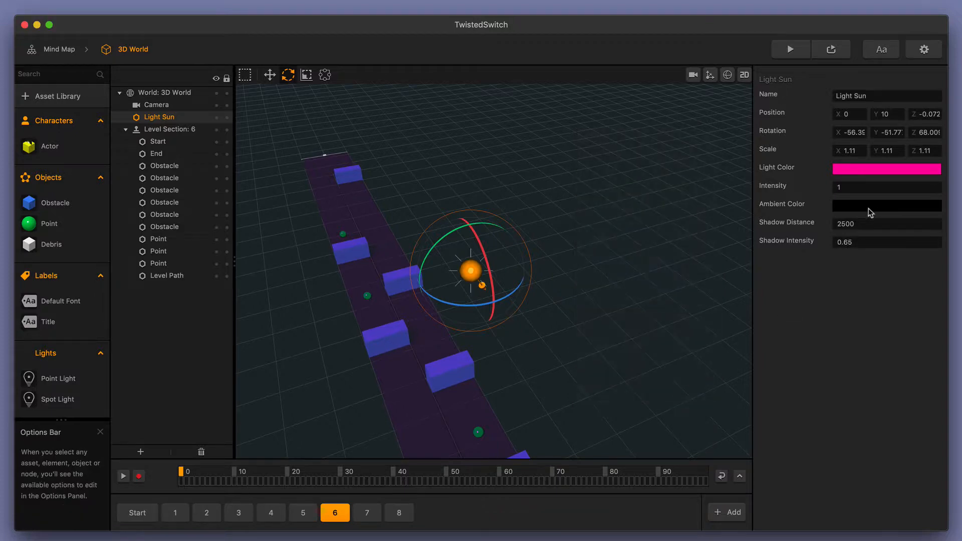
pyautogui.moveTo(779, 369)
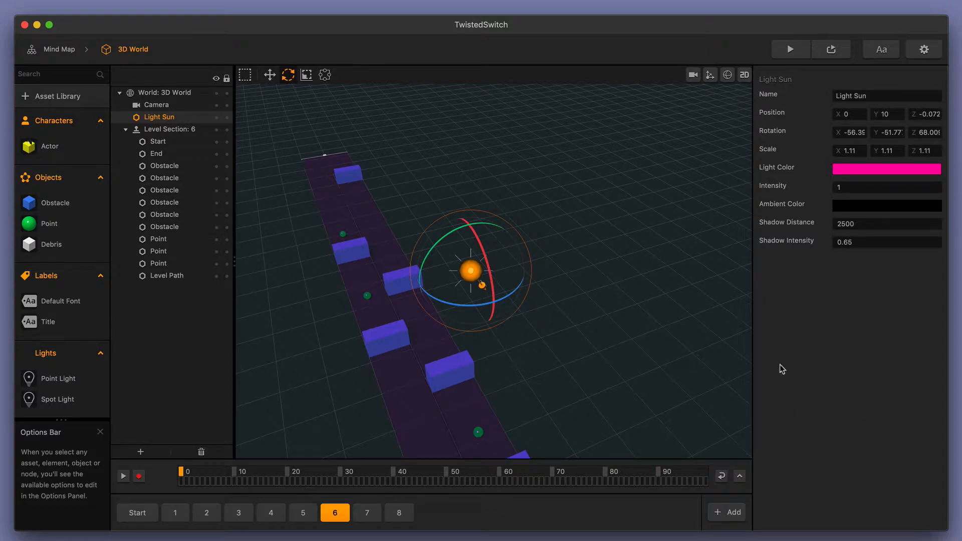
# Try intensity values 100, 2 and 1, then leave the Light Sun intensity at 1.5.
pyautogui.click(886, 188)
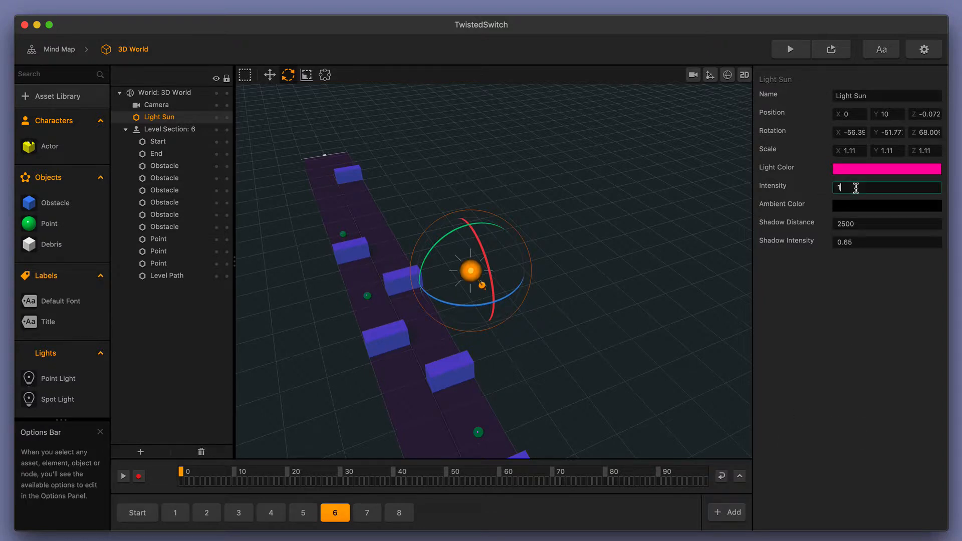
pyautogui.write('100')
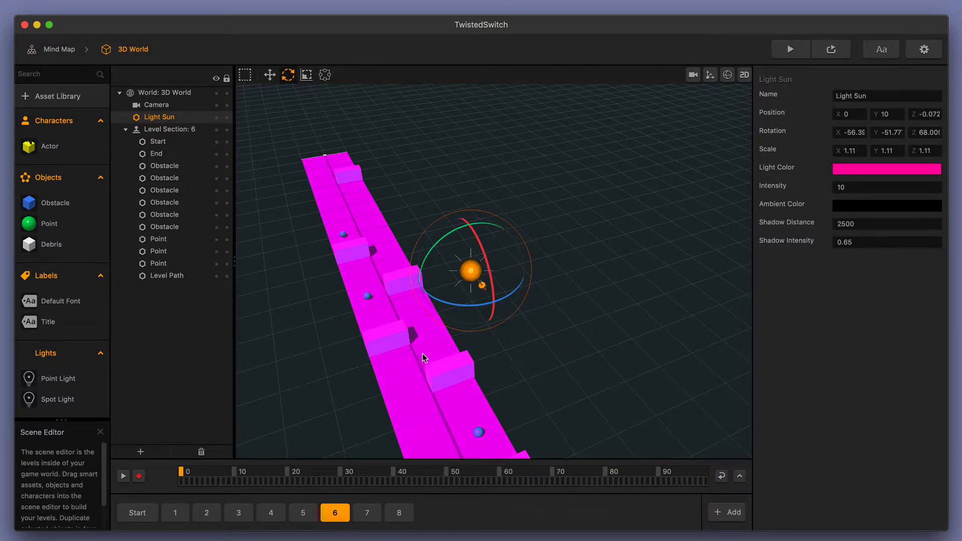
pyautogui.click(887, 188)
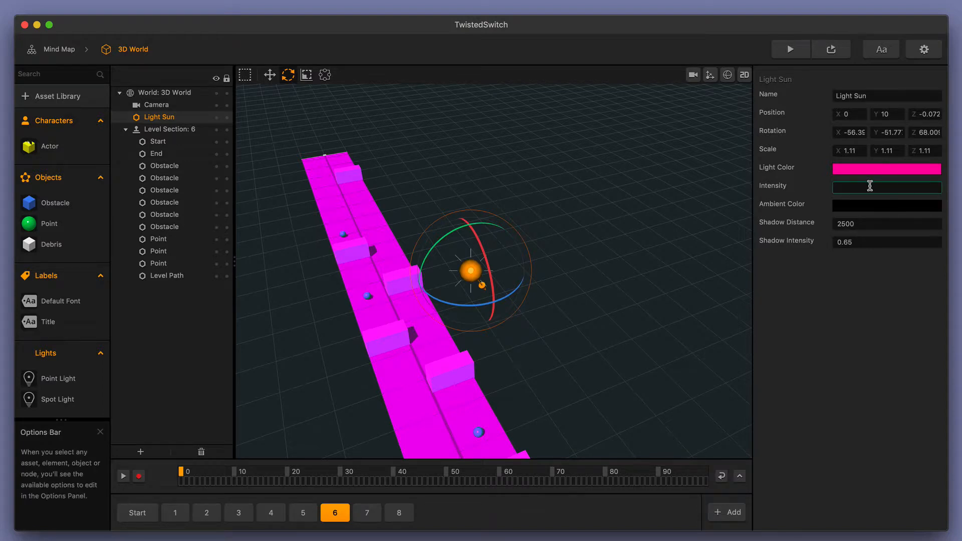
pyautogui.write('2')
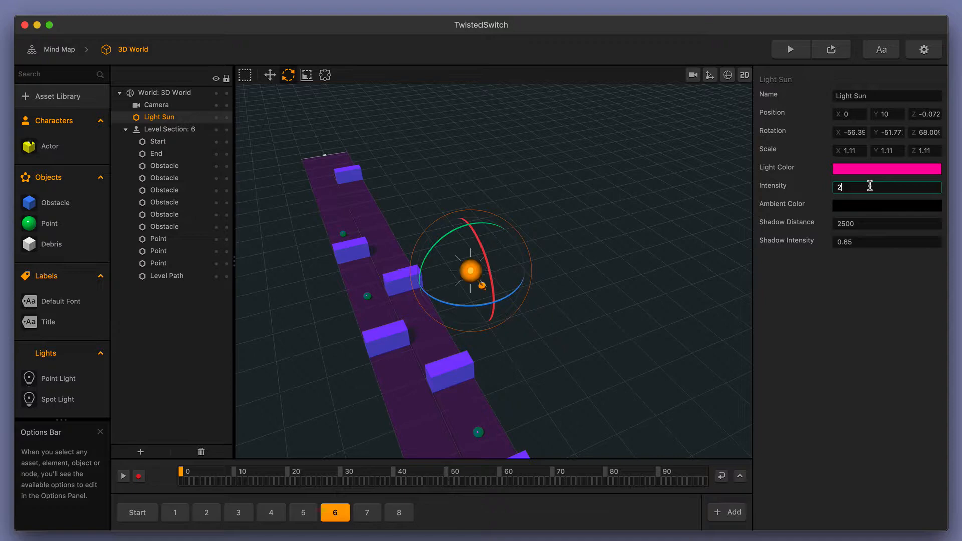
pyautogui.write('1')
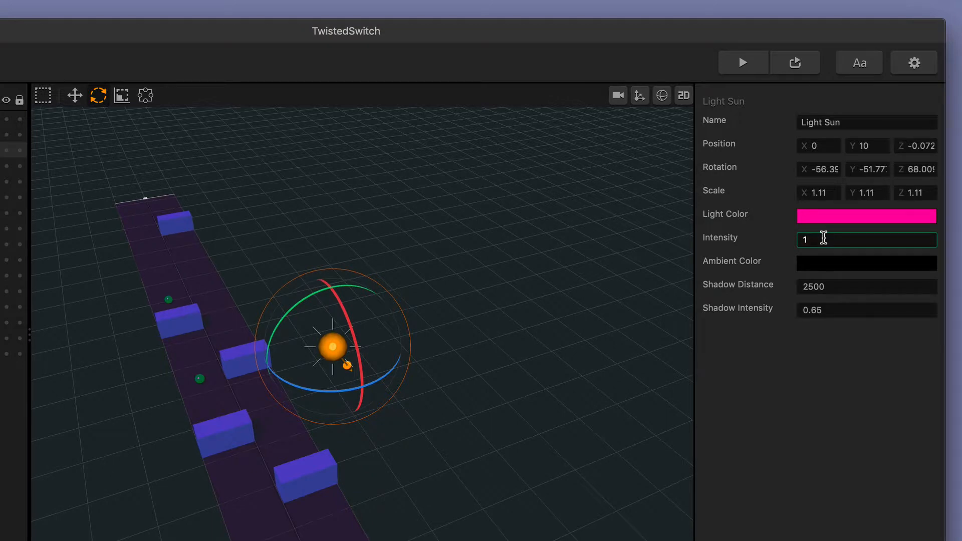
pyautogui.write('1.5')
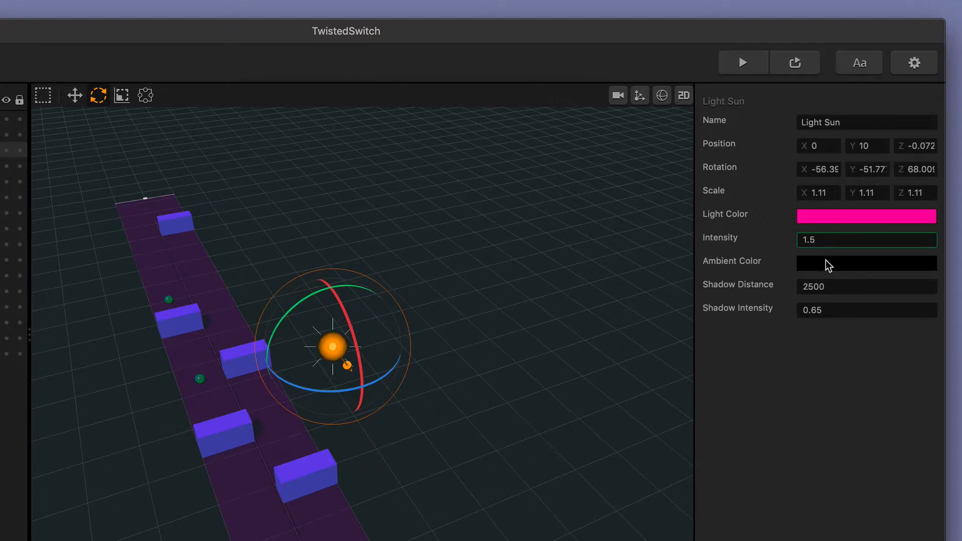
# Brighten the ambient colour from black, try red, and keep blue.
pyautogui.click(866, 262)
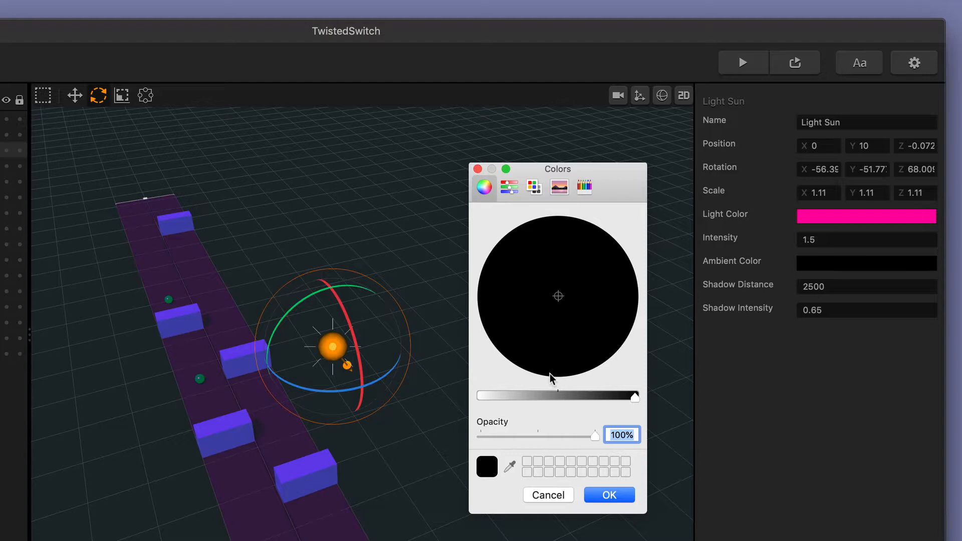
pyautogui.moveTo(669, 272)
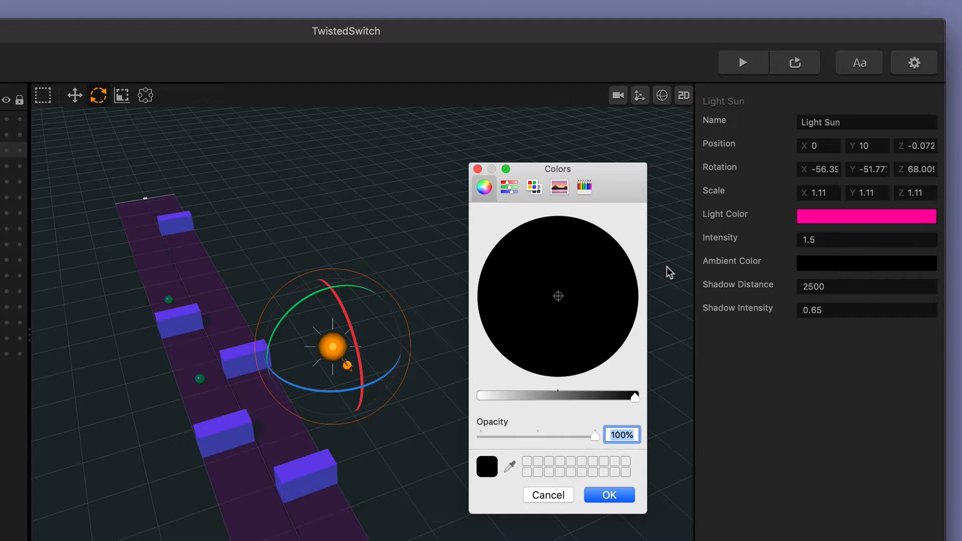
pyautogui.moveTo(635, 395); pyautogui.dragTo(480, 395)
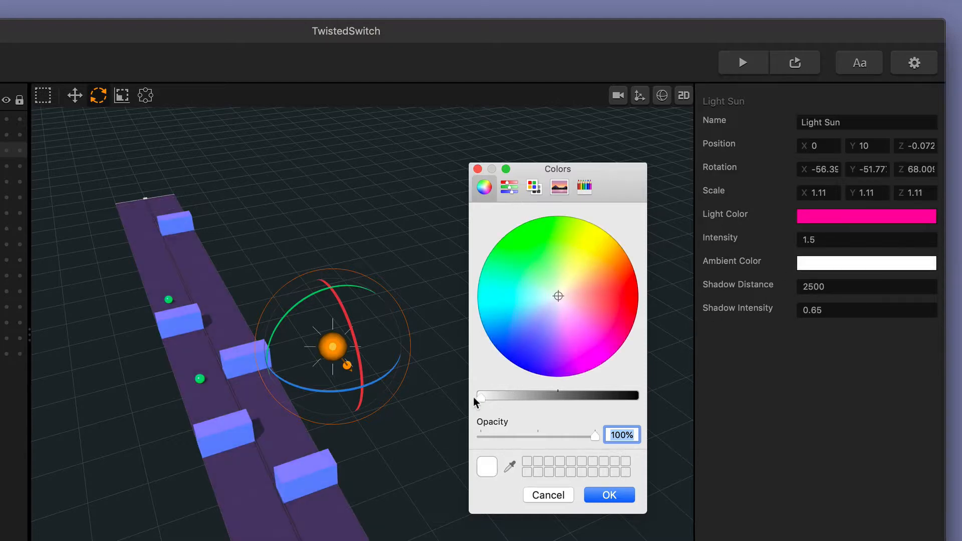
pyautogui.click(629, 262)
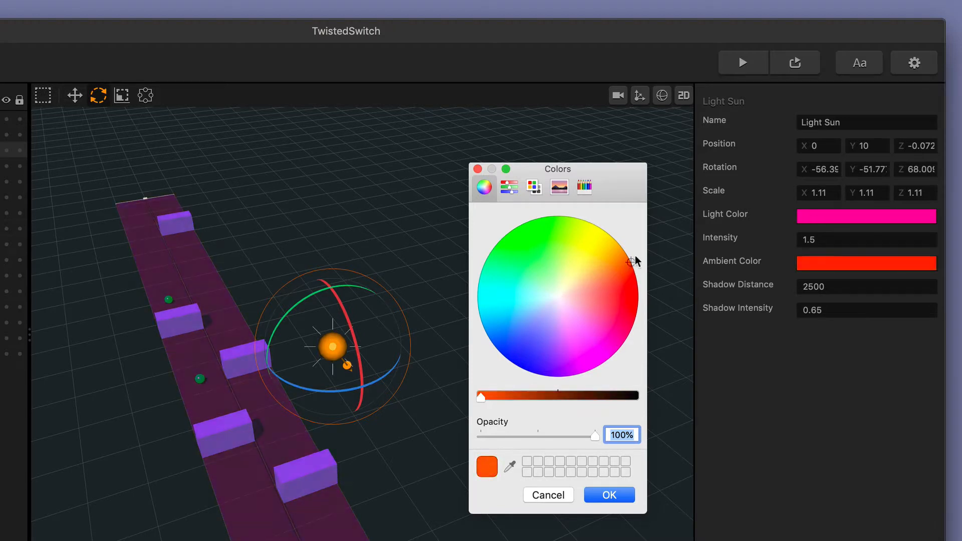
pyautogui.click(500, 321)
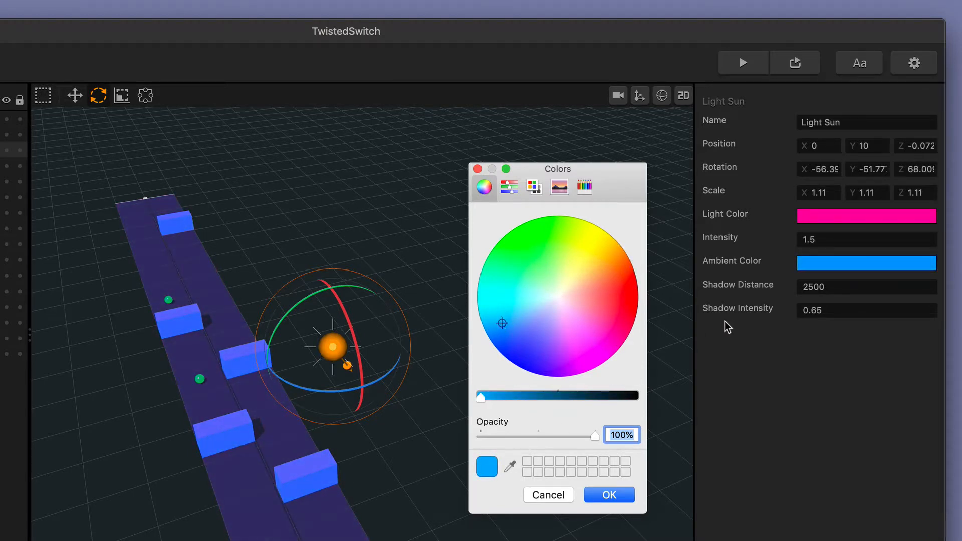
pyautogui.click(609, 495)
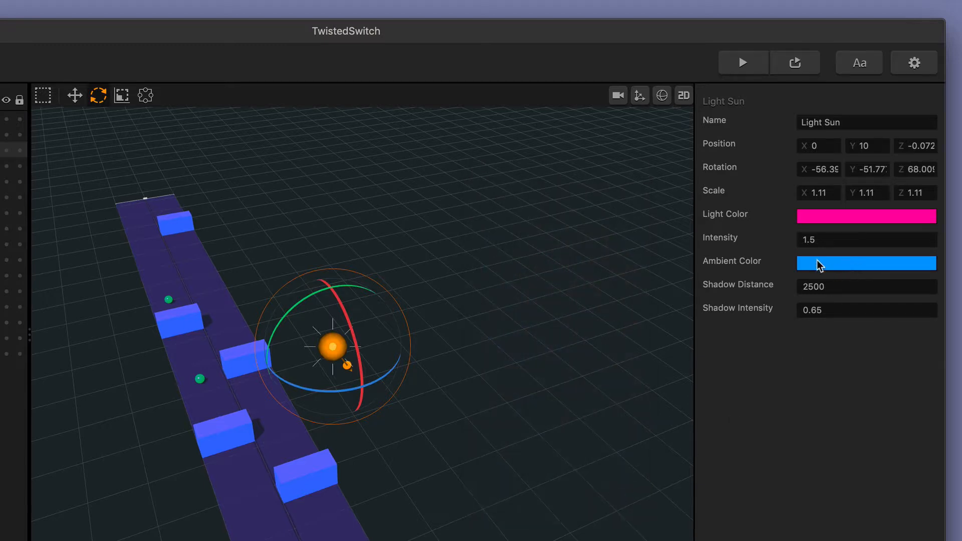
pyautogui.moveTo(755, 216)
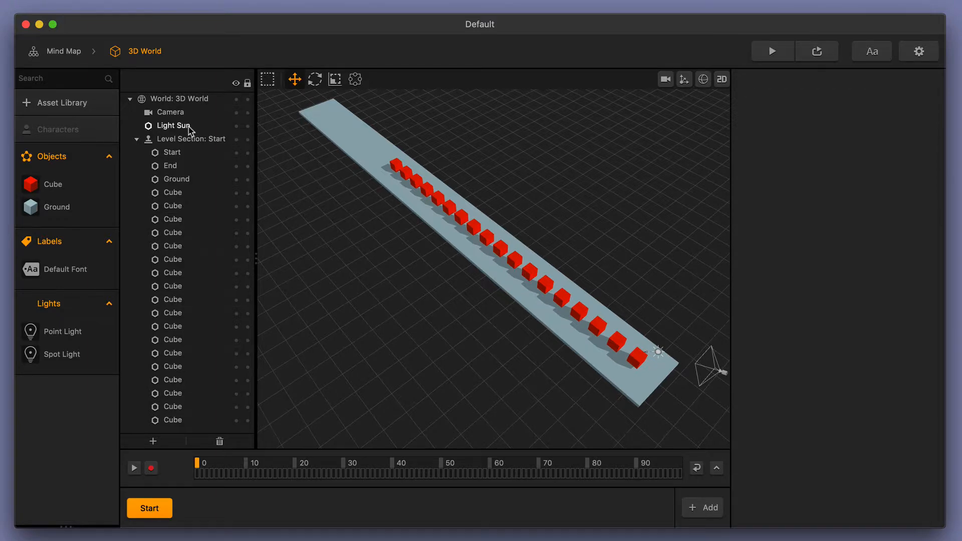
# Select the Default project's Light Sun and raise its shadow distance to 2500.
pyautogui.click(173, 125)
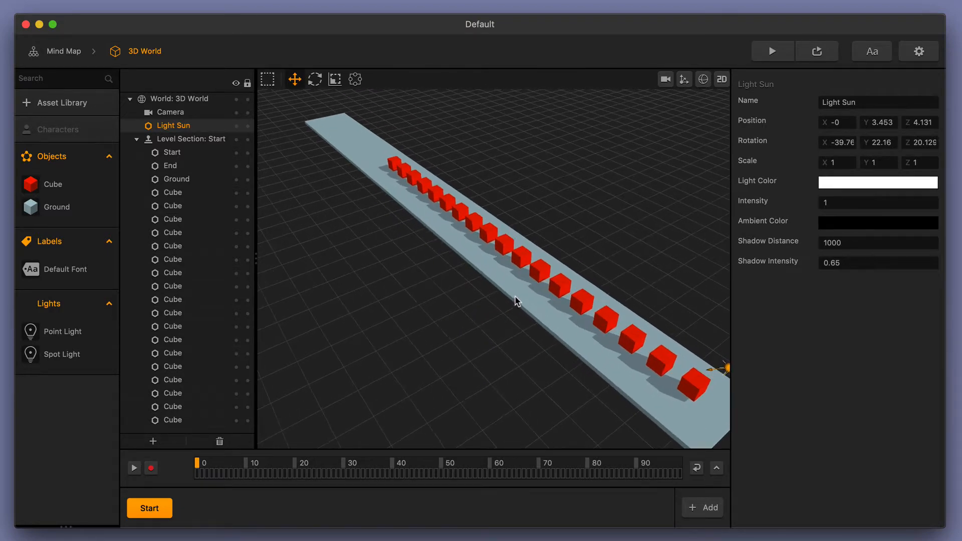
pyautogui.moveTo(518, 301); pyautogui.dragTo(523, 298)
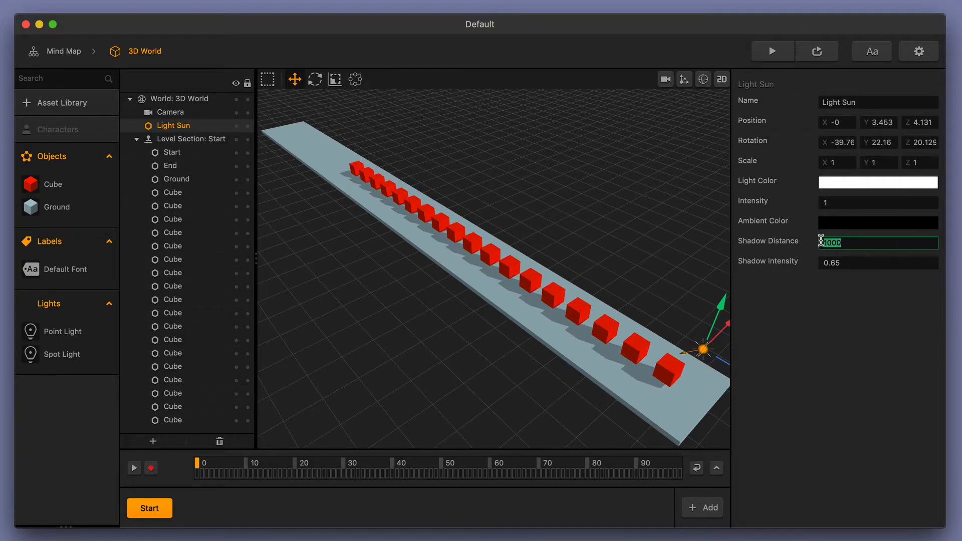
pyautogui.write('2500')
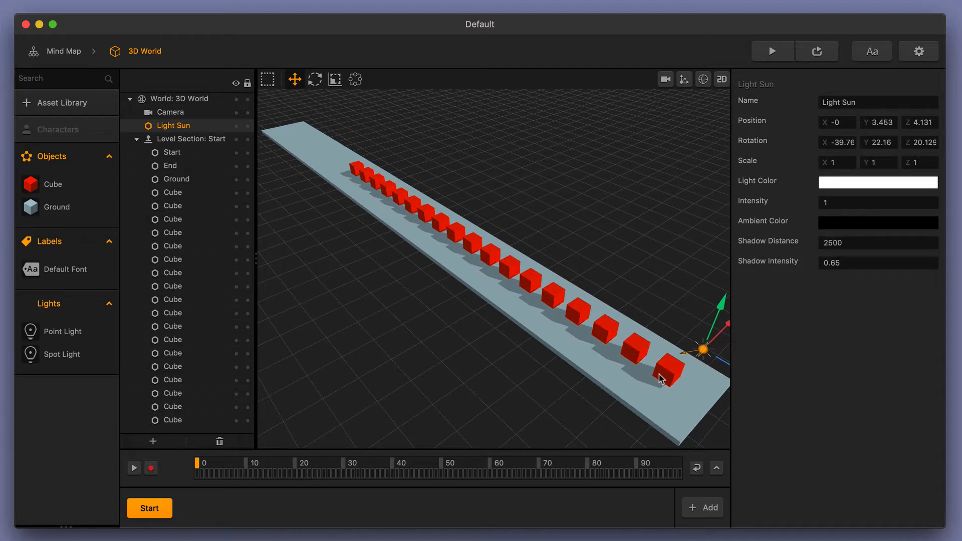
pyautogui.moveTo(363, 180)
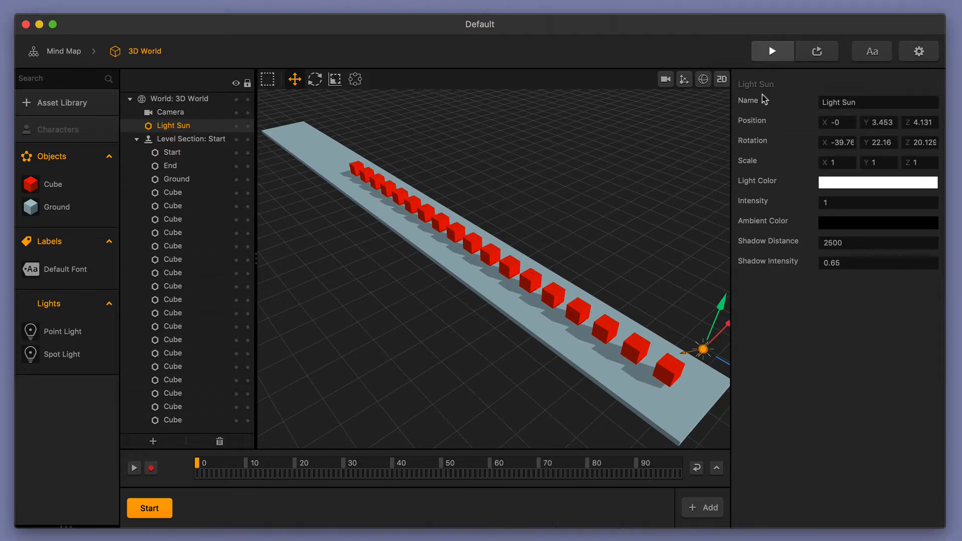
# Close the Preview window to return to the 3D World editor.
pyautogui.click(771, 50)
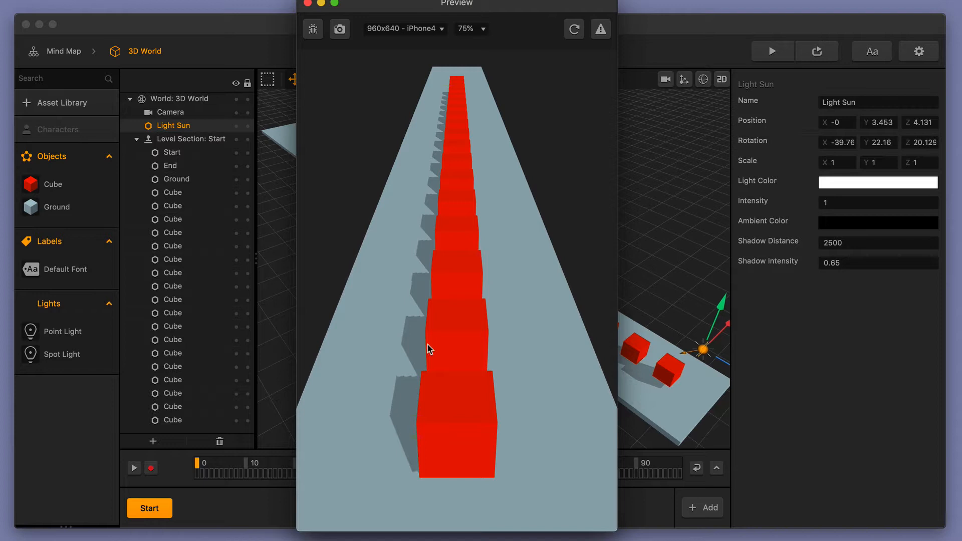
pyautogui.moveTo(407, 129)
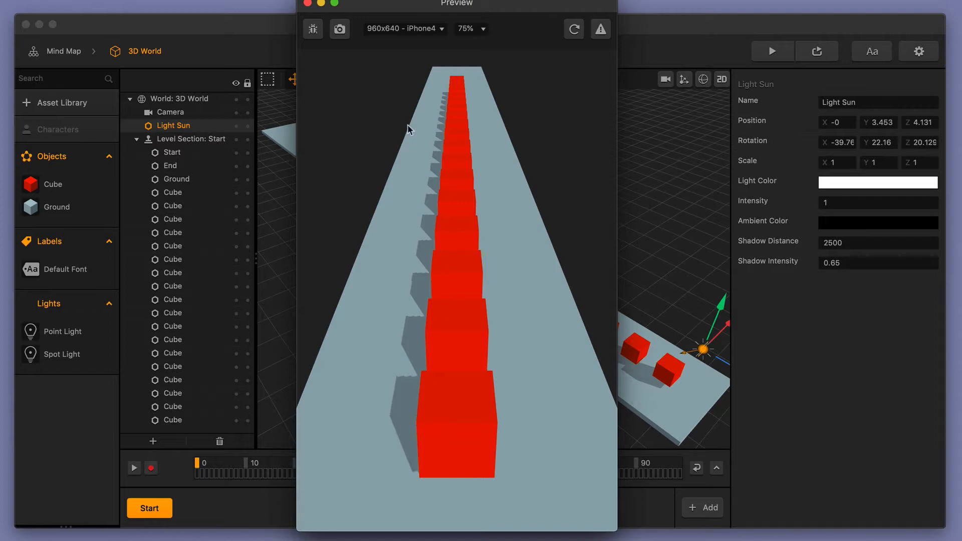
pyautogui.moveTo(306, 4)
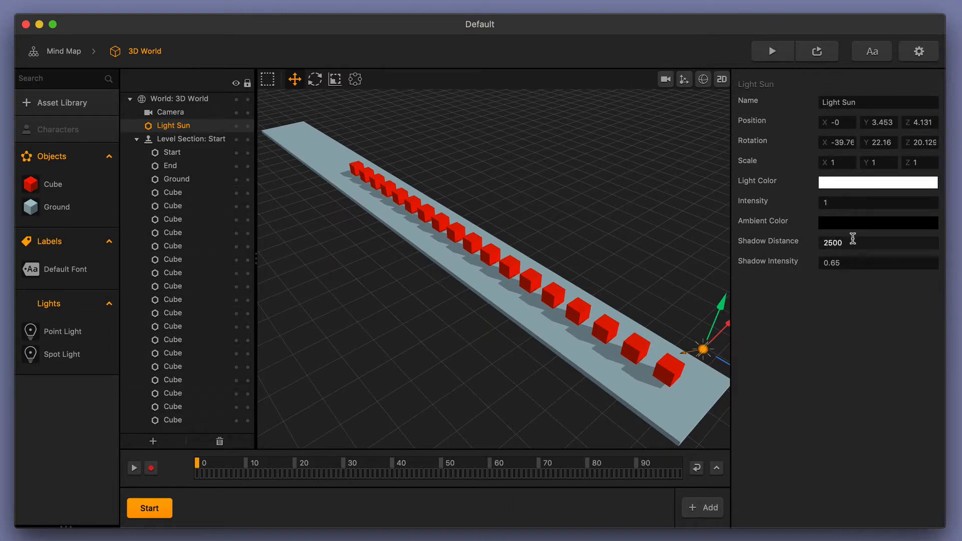
# Set the Light Sun's shadow distance back to 1000.
pyautogui.write('1000')
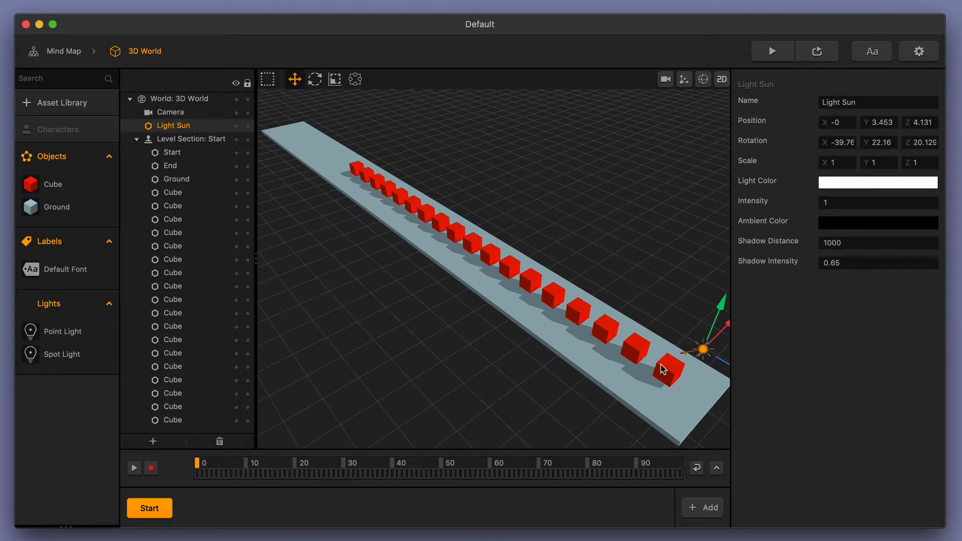
pyautogui.moveTo(456, 257)
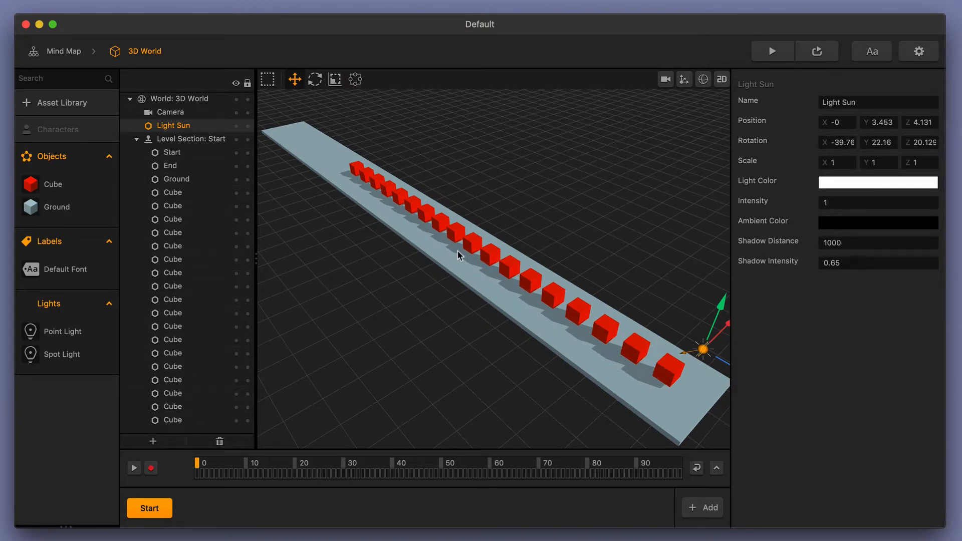
pyautogui.moveTo(697, 385)
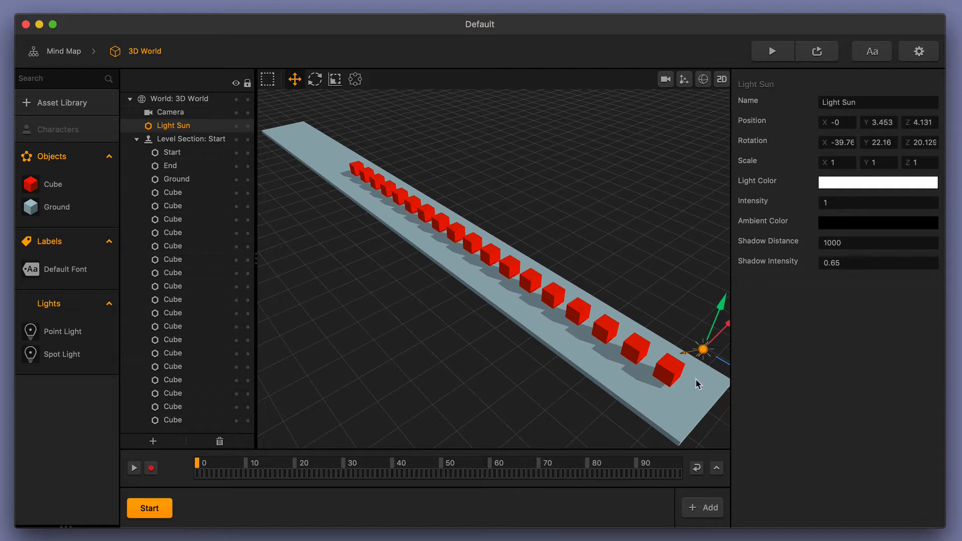
pyautogui.moveTo(645, 380)
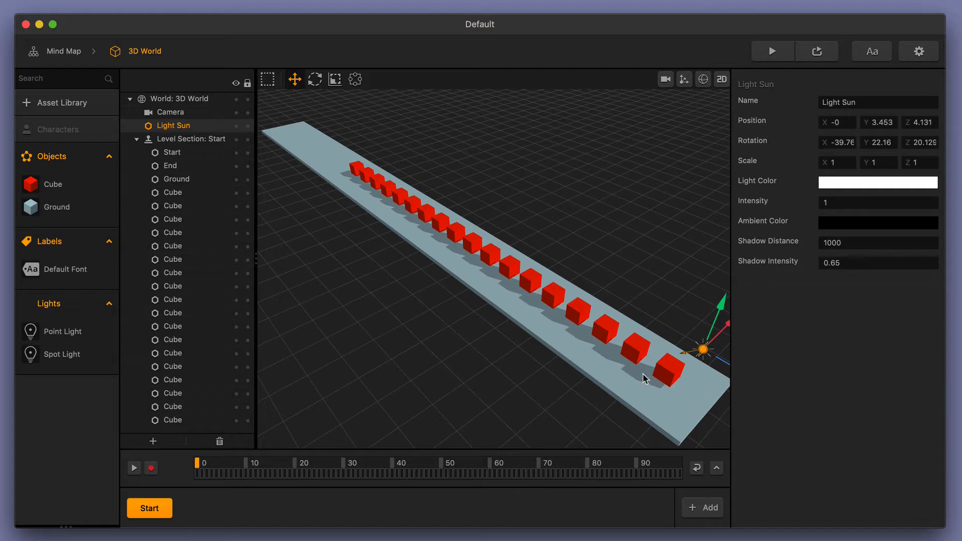
pyautogui.moveTo(451, 250)
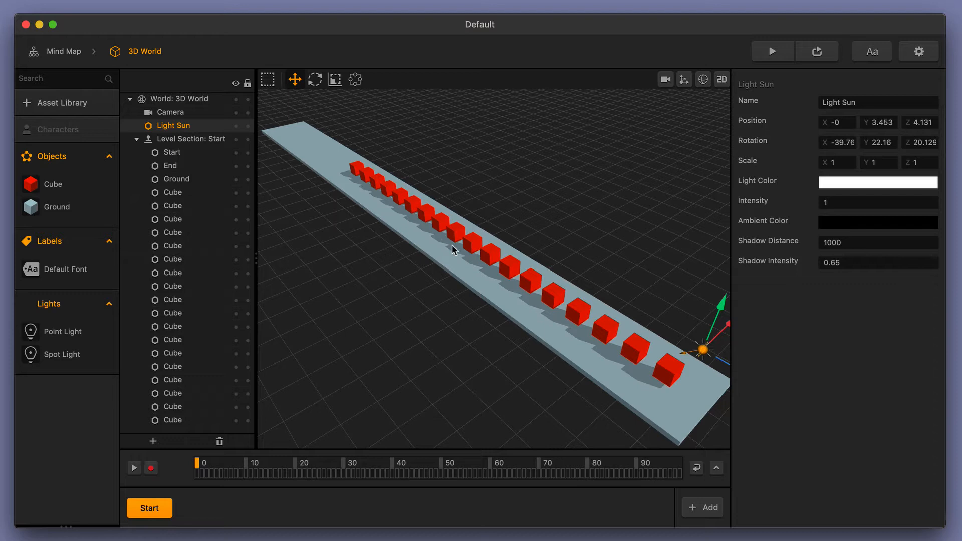
# Run a preview to inspect the cube shadows at shadow distance 1000.
pyautogui.click(771, 51)
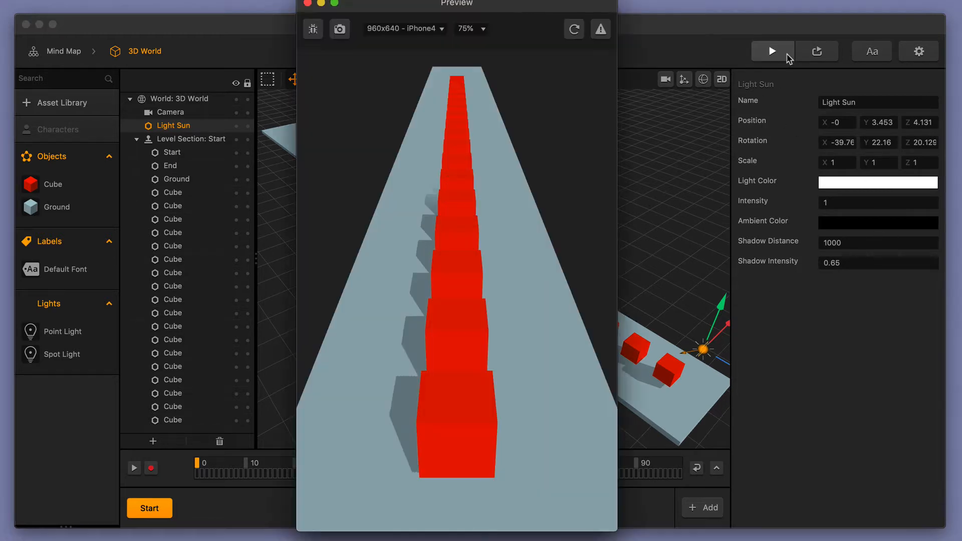
pyautogui.moveTo(398, 398)
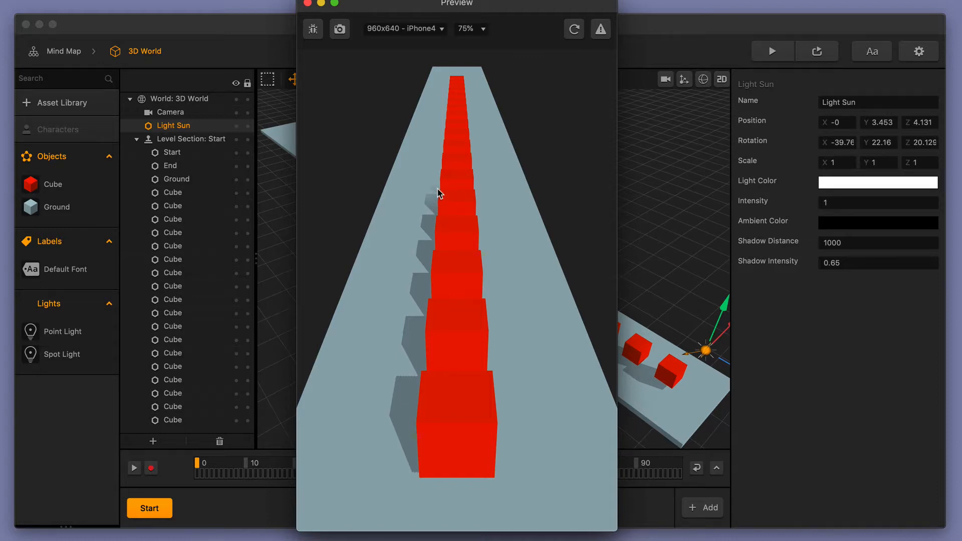
pyautogui.moveTo(435, 213)
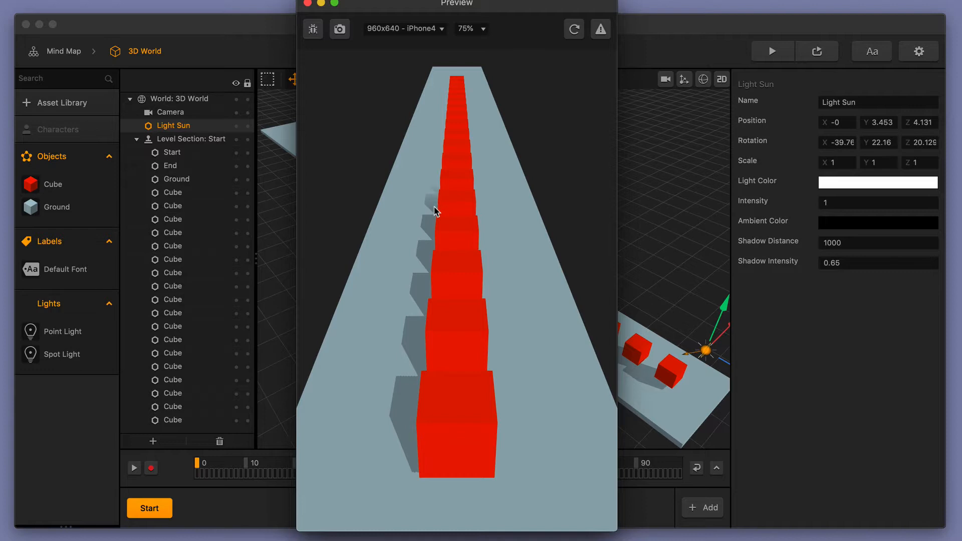
pyautogui.moveTo(452, 89)
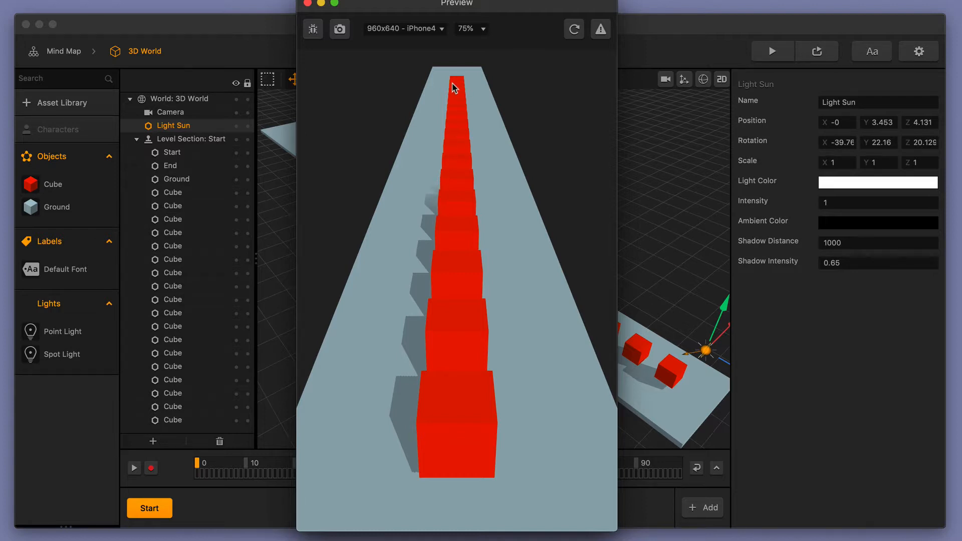
pyautogui.moveTo(499, 165)
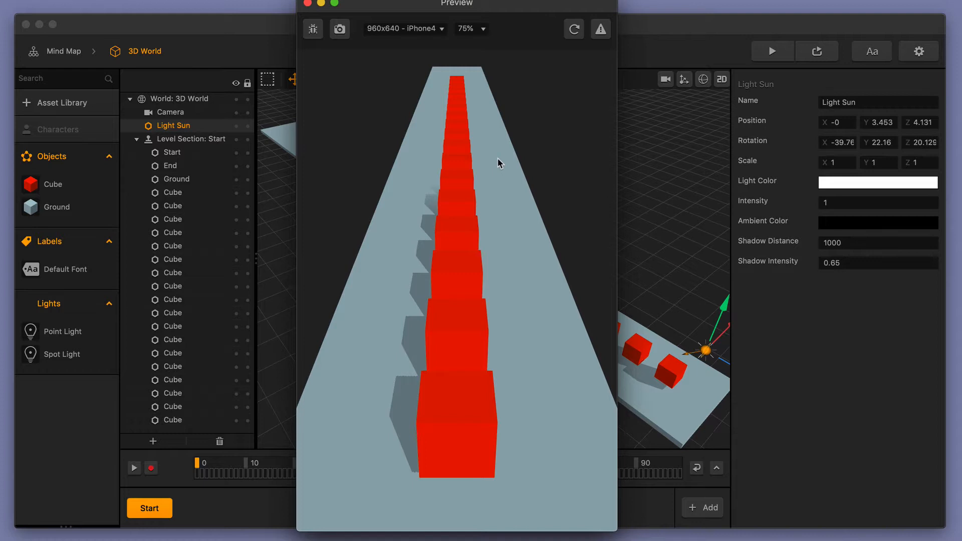
pyautogui.moveTo(529, 191)
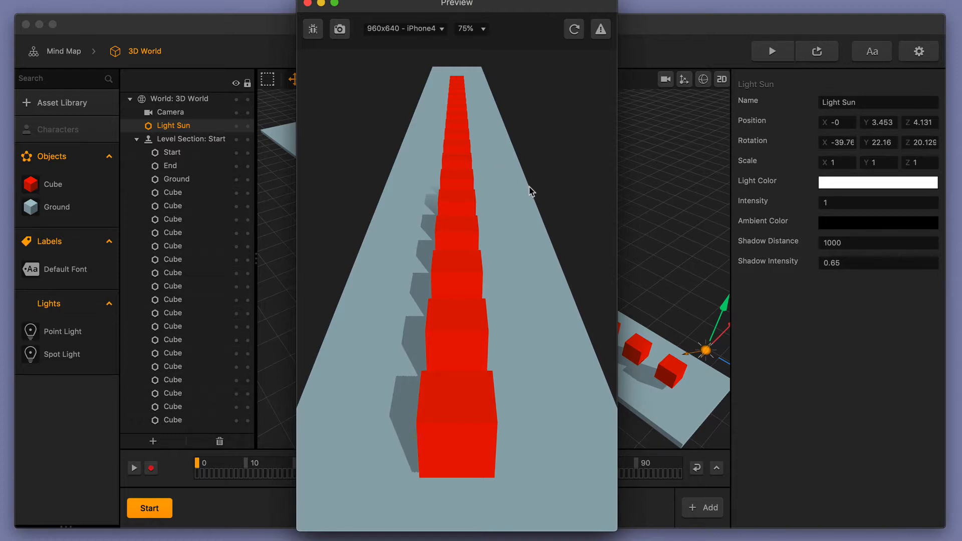
pyautogui.moveTo(438, 204)
pyautogui.write('0.1')
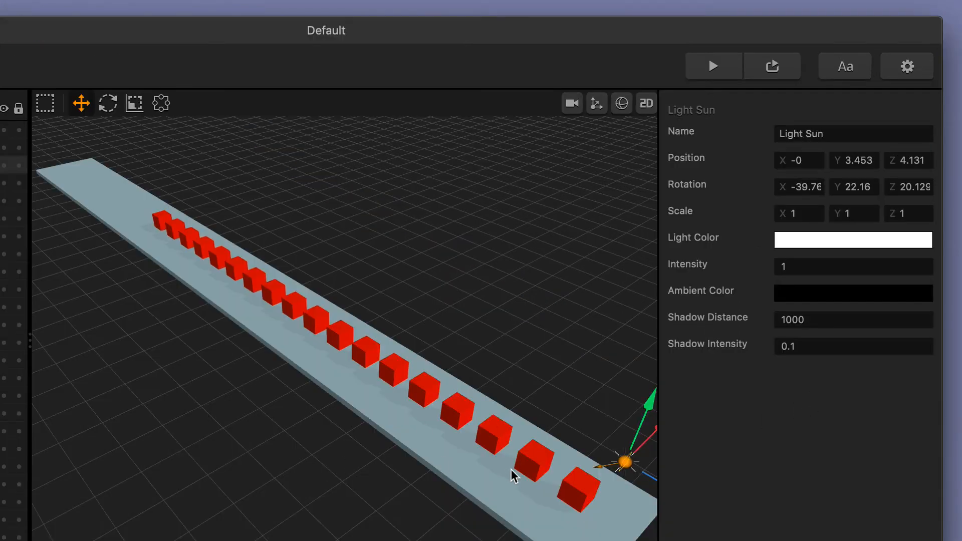
pyautogui.moveTo(479, 477)
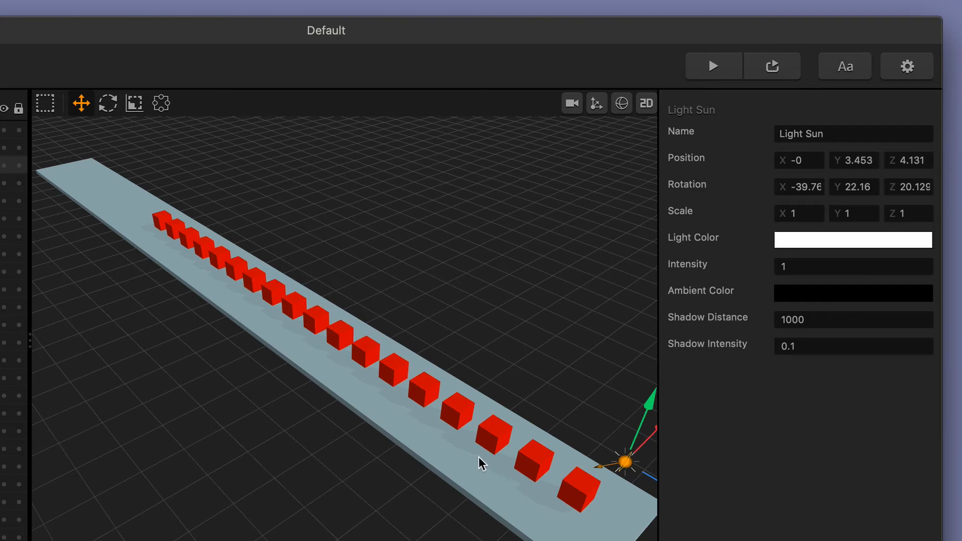
# Set the Light Sun's shadow intensity to 1.
pyautogui.click(853, 345)
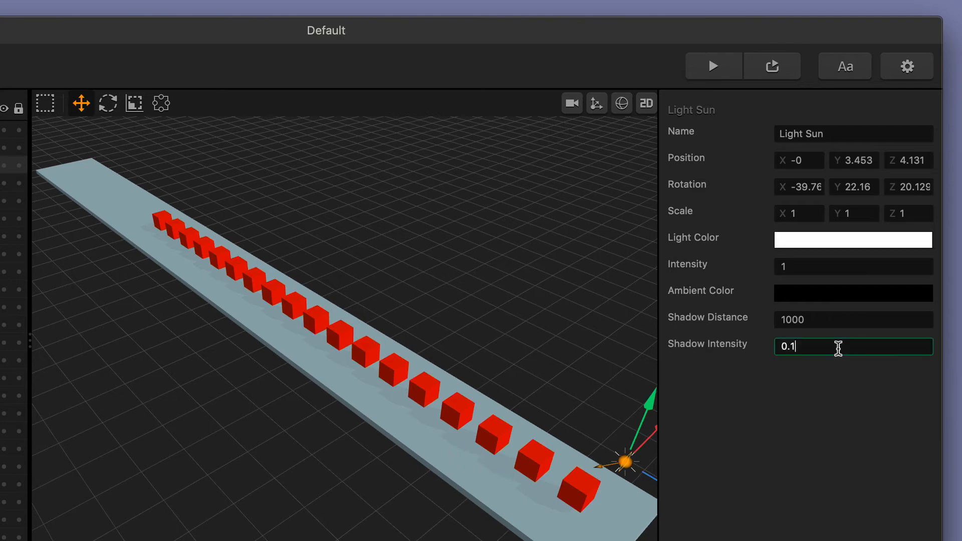
pyautogui.press('Backspace')
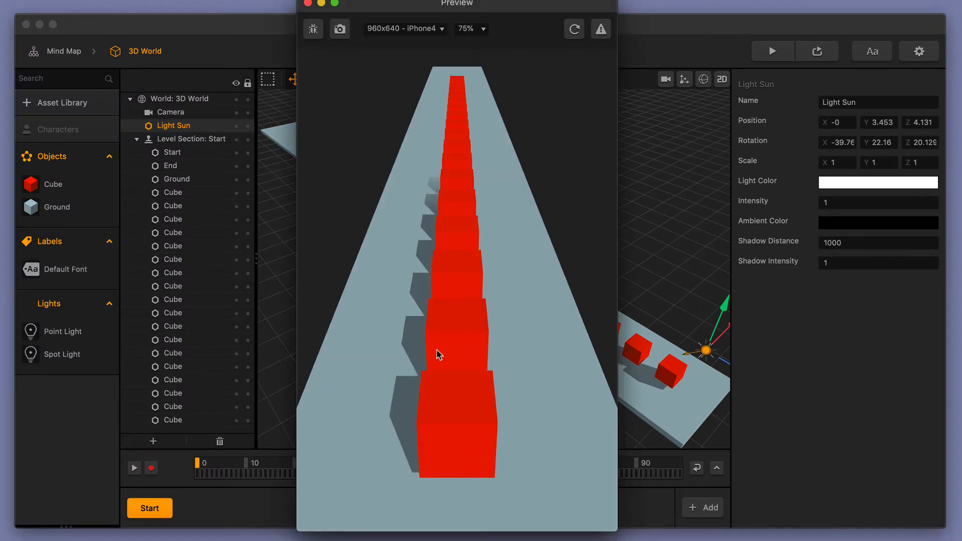
pyautogui.moveTo(416, 351)
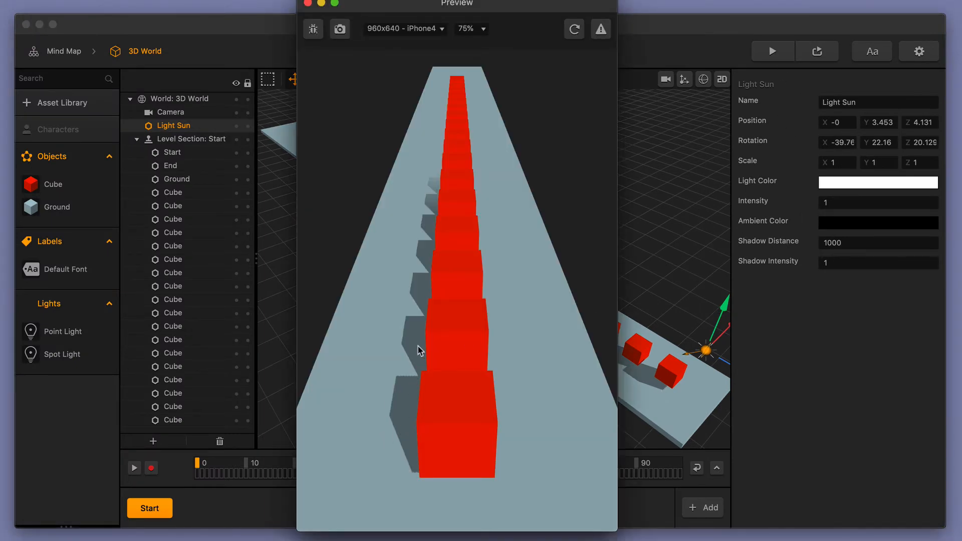
pyautogui.moveTo(423, 308)
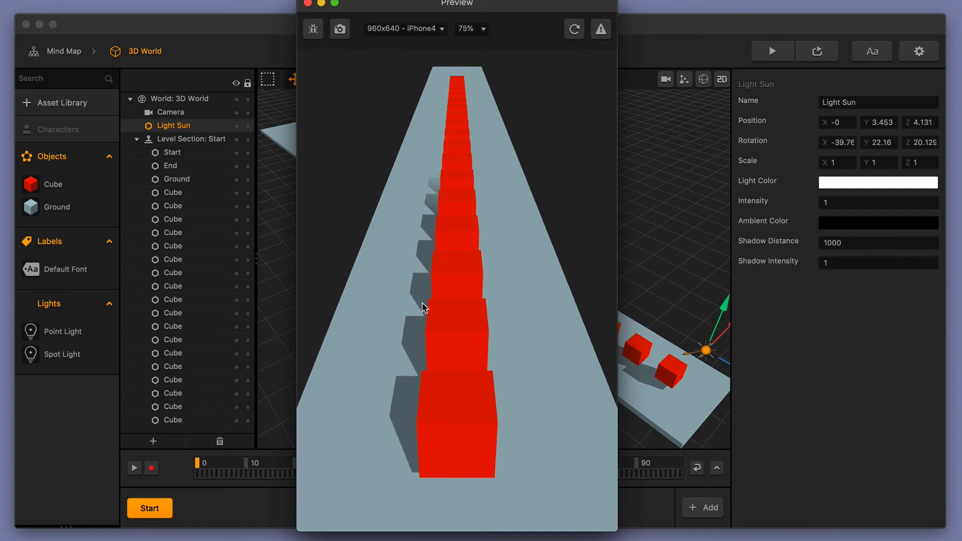
pyautogui.moveTo(438, 188)
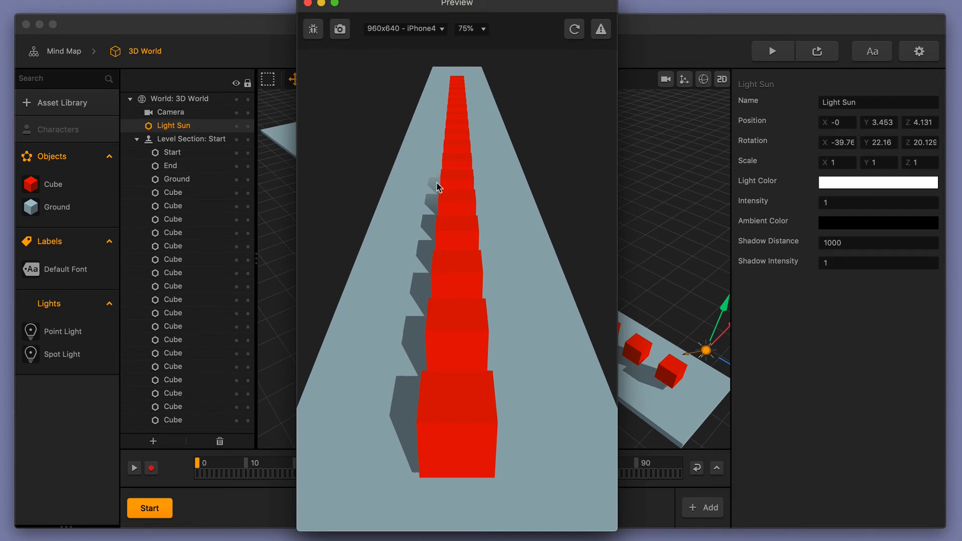
pyautogui.moveTo(458, 225)
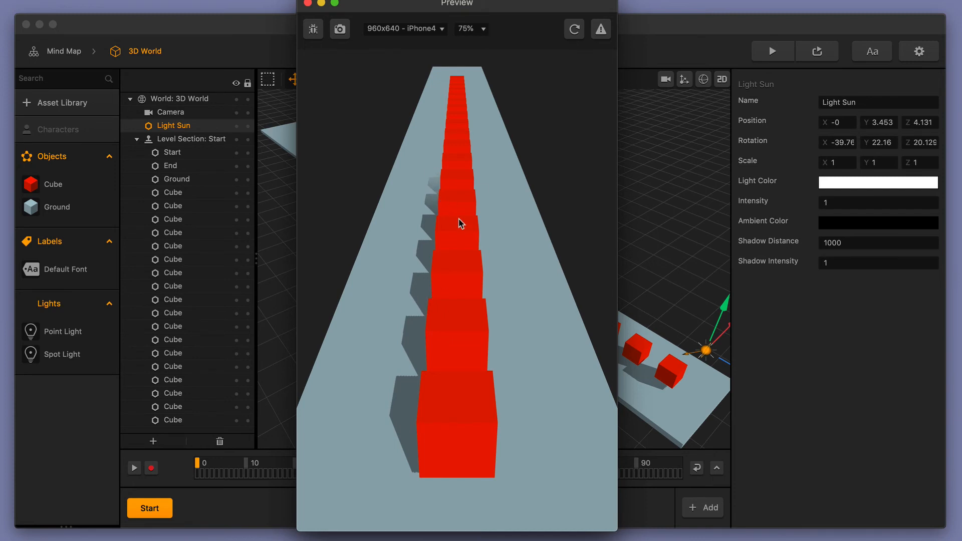
pyautogui.moveTo(405, 412)
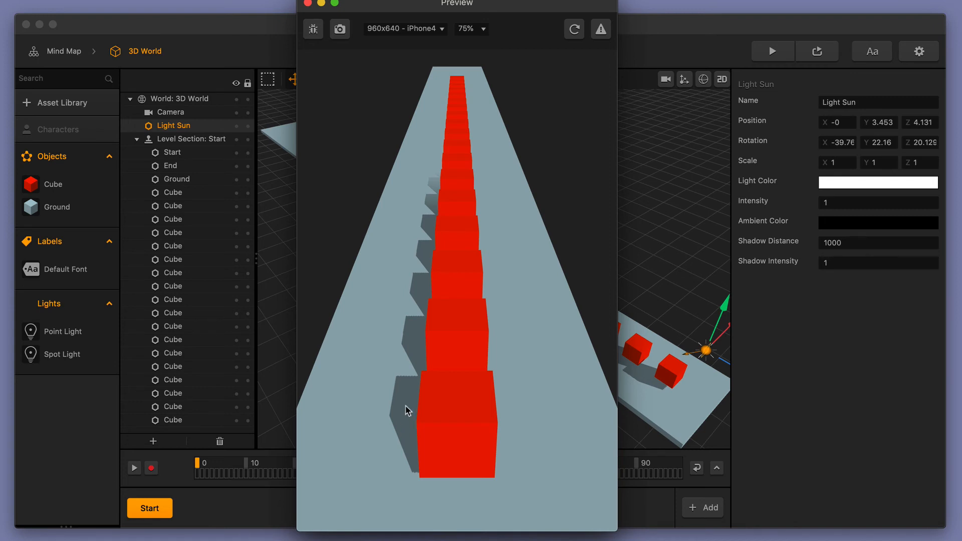
pyautogui.moveTo(437, 188)
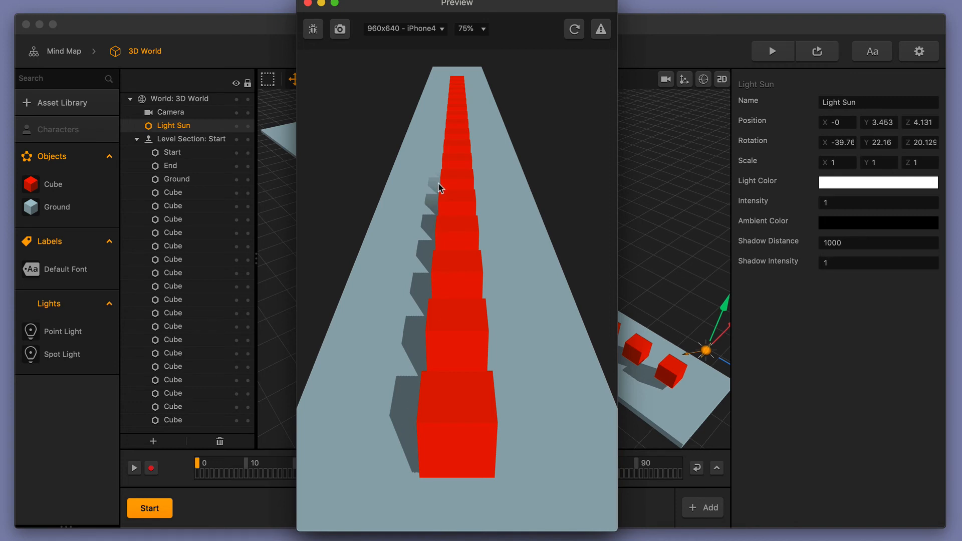
pyautogui.moveTo(499, 222)
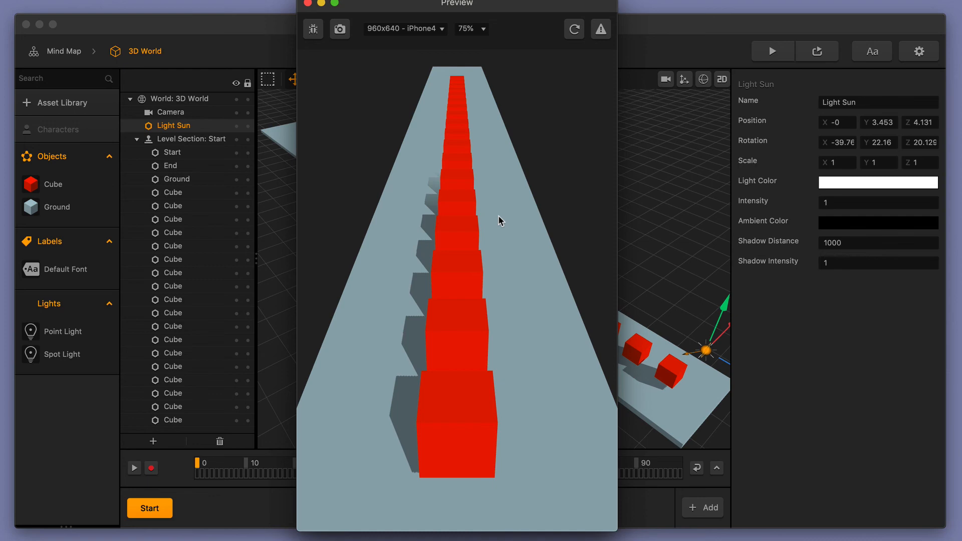
pyautogui.click(314, 16)
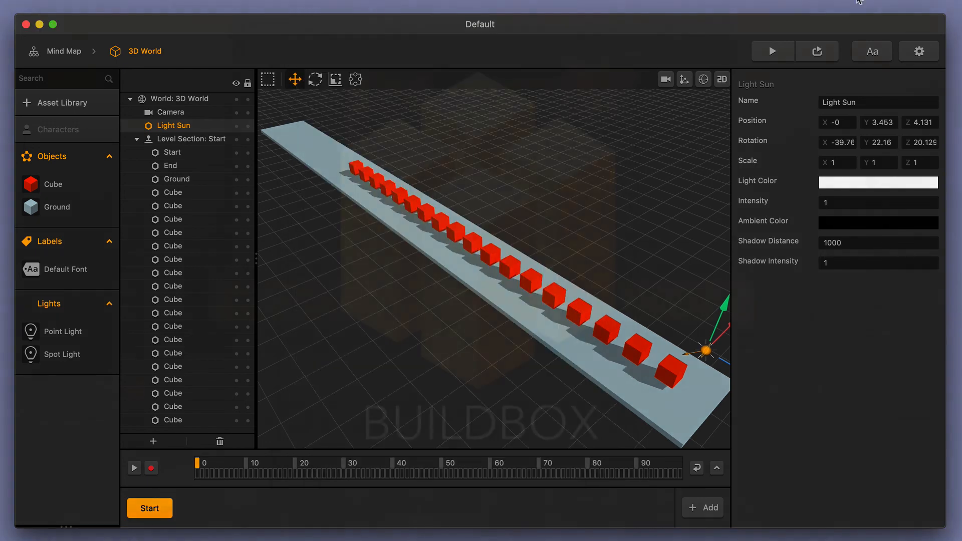